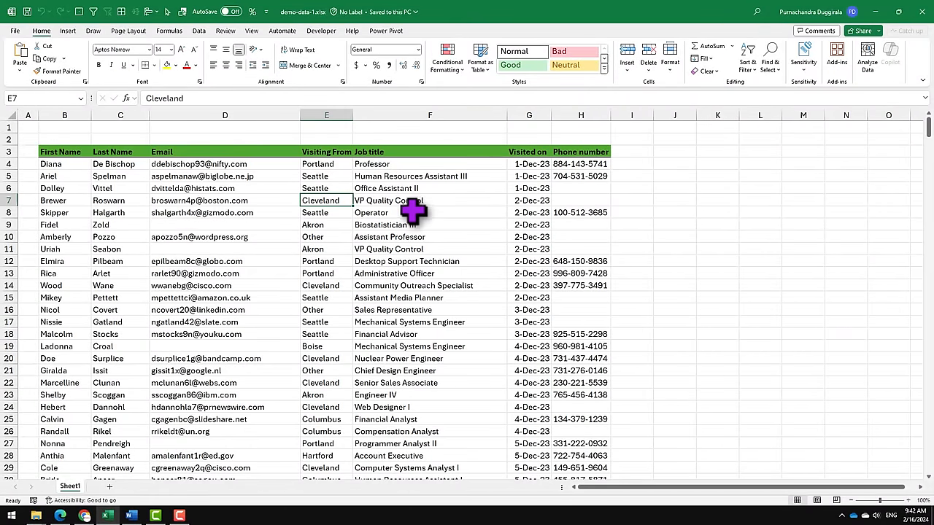
pyautogui.moveTo(648, 99)
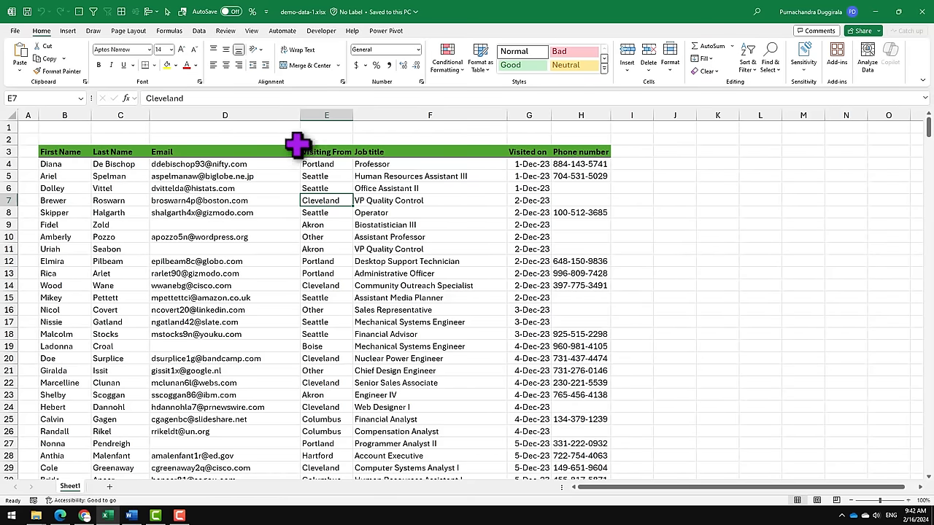
# Turn on AutoSave and save the workbook to OneDrive as copilot-demo-crm-data.xlsx
pyautogui.click(15, 31)
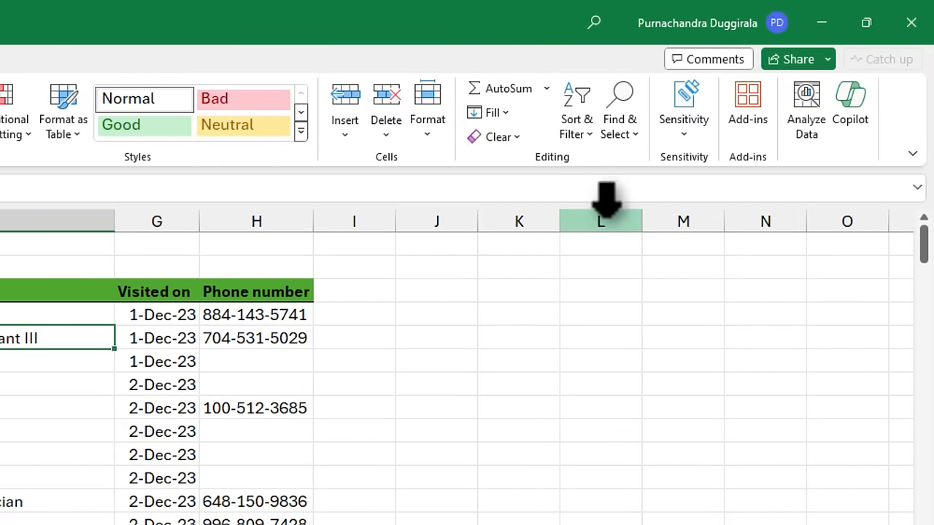
pyautogui.moveTo(436, 285)
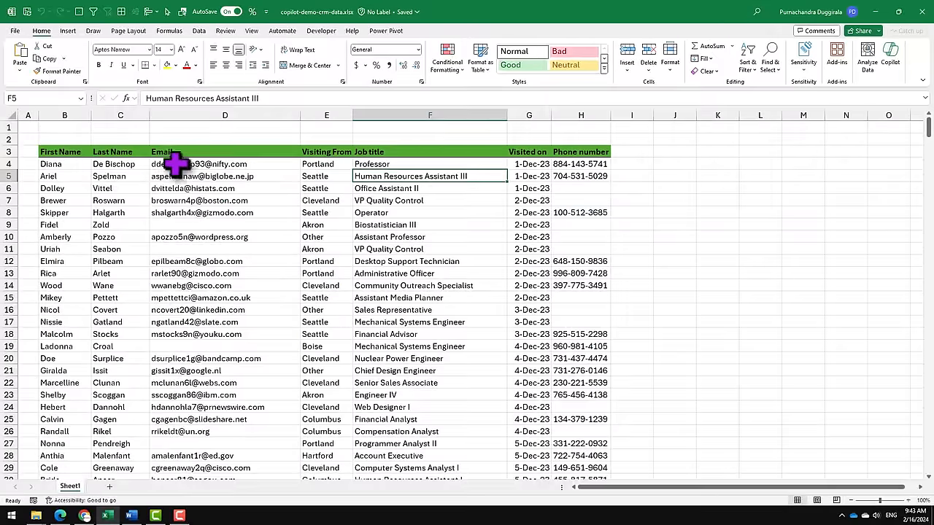
# Convert the visitor data into a table with headers using Ctrl+T
pyautogui.click(225, 163)
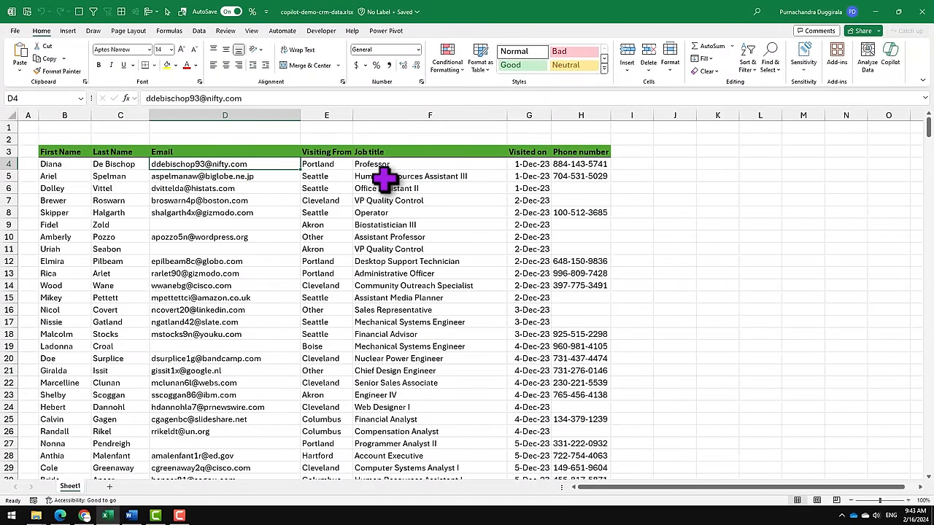
pyautogui.press('ctrl+t')
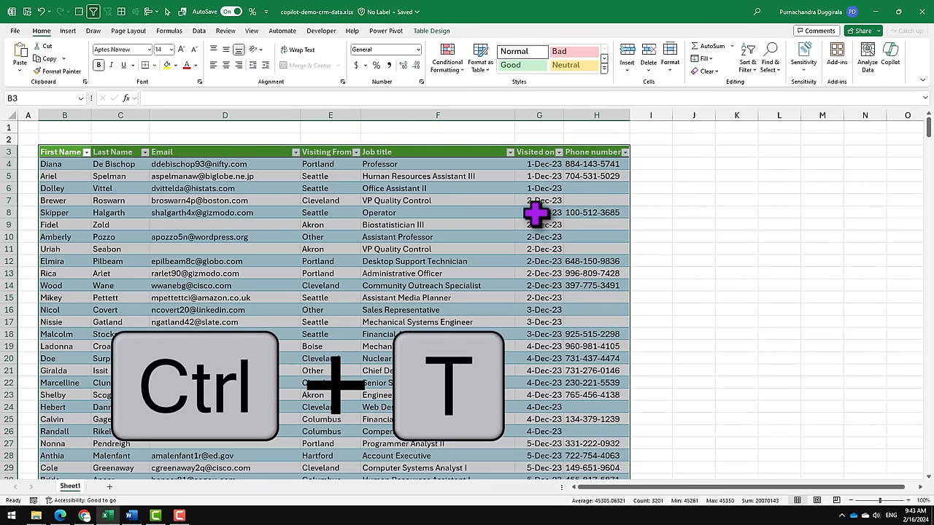
pyautogui.press('ctrl+t')
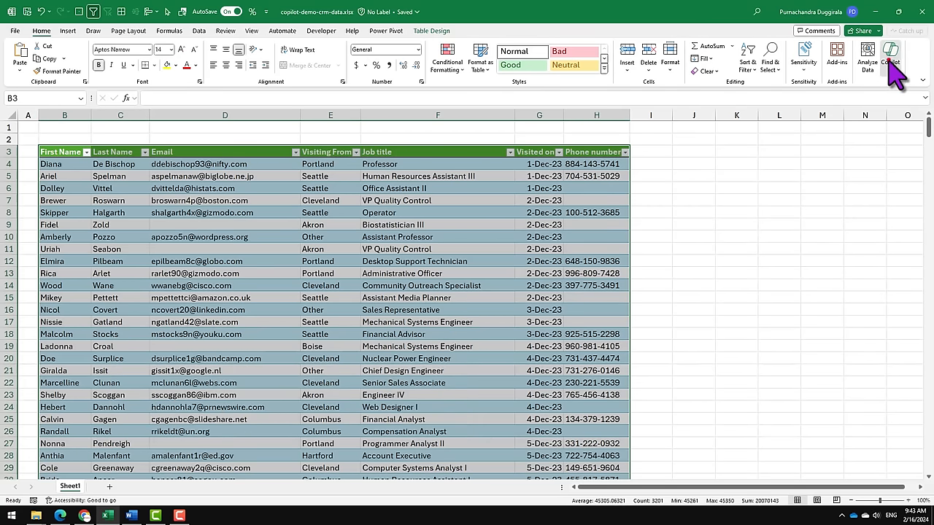
# Open the Copilot (Preview) pane from the Home ribbon and review its introduction
pyautogui.click(890, 57)
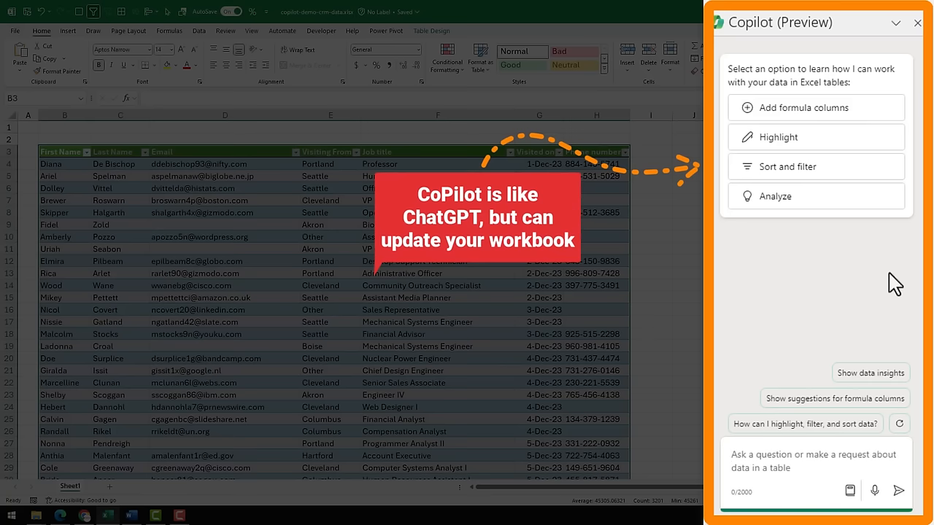
pyautogui.moveTo(861, 170)
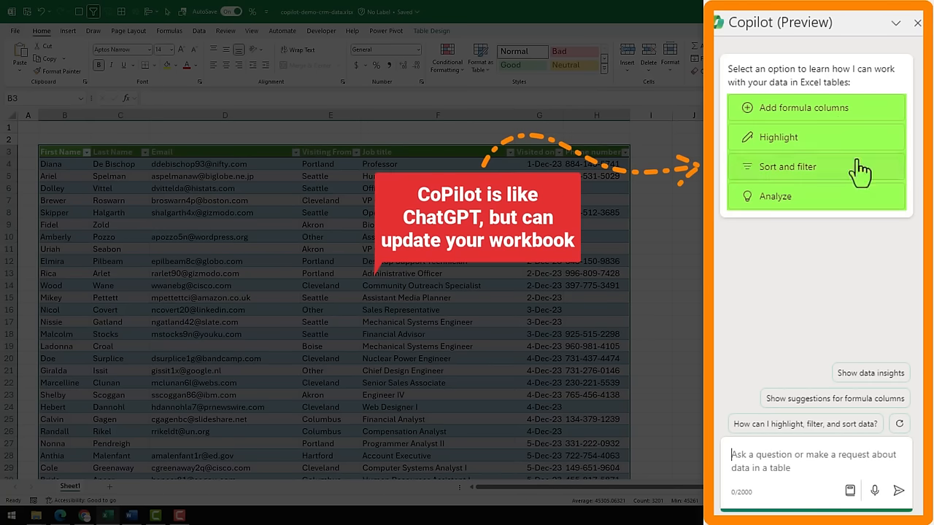
pyautogui.moveTo(817, 170)
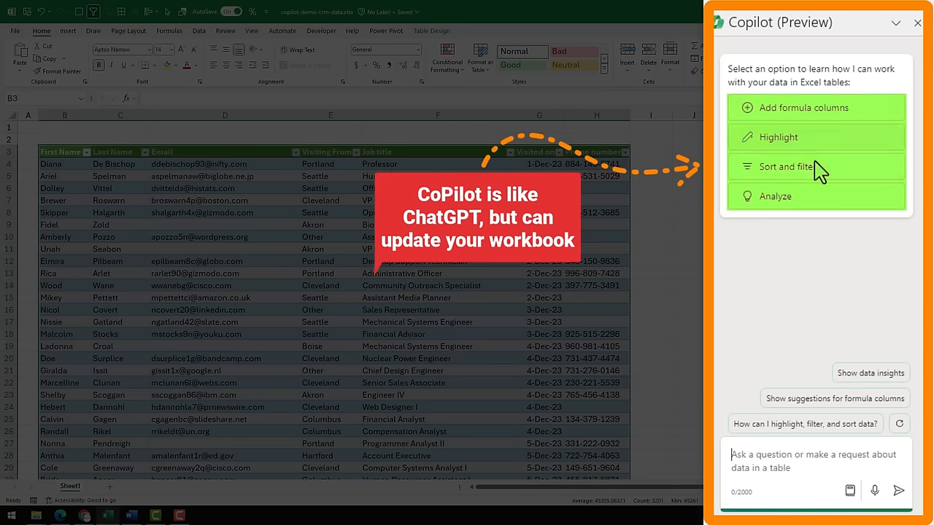
pyautogui.moveTo(854, 268)
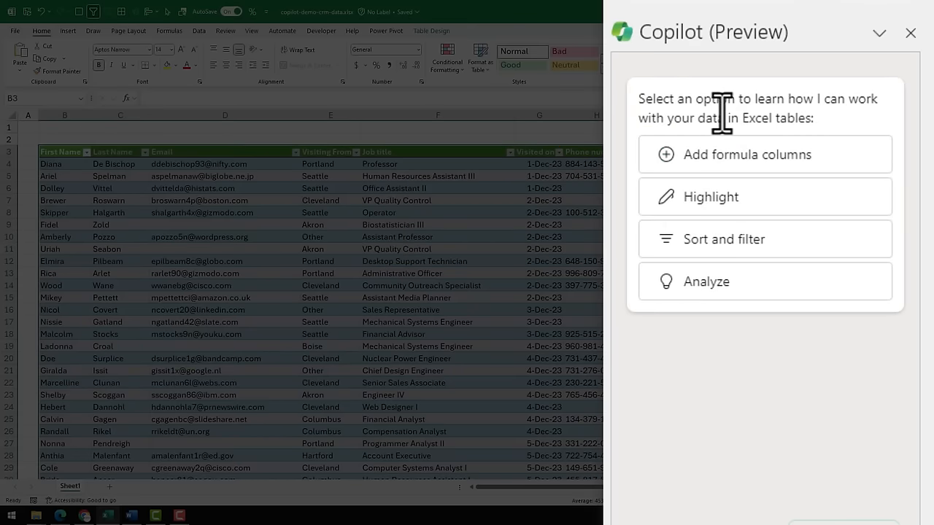
pyautogui.moveTo(843, 146)
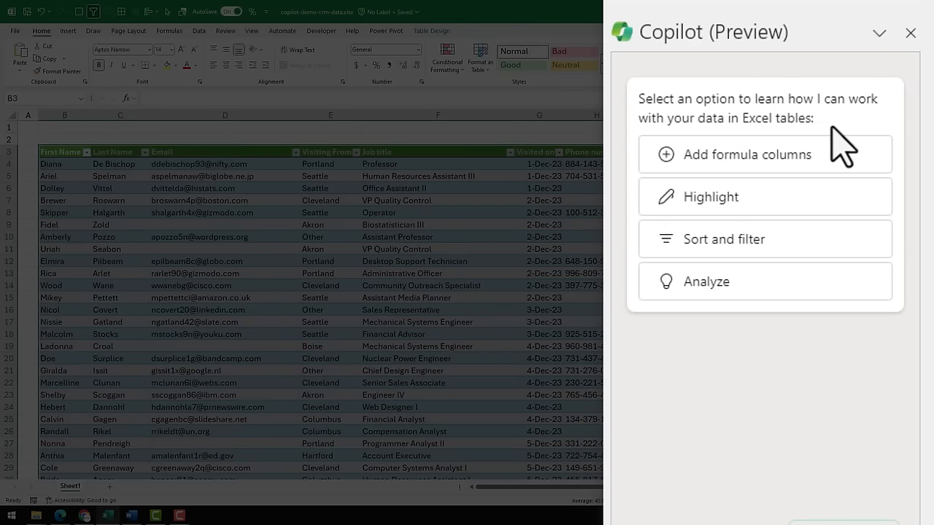
pyautogui.doubleClick(765, 118)
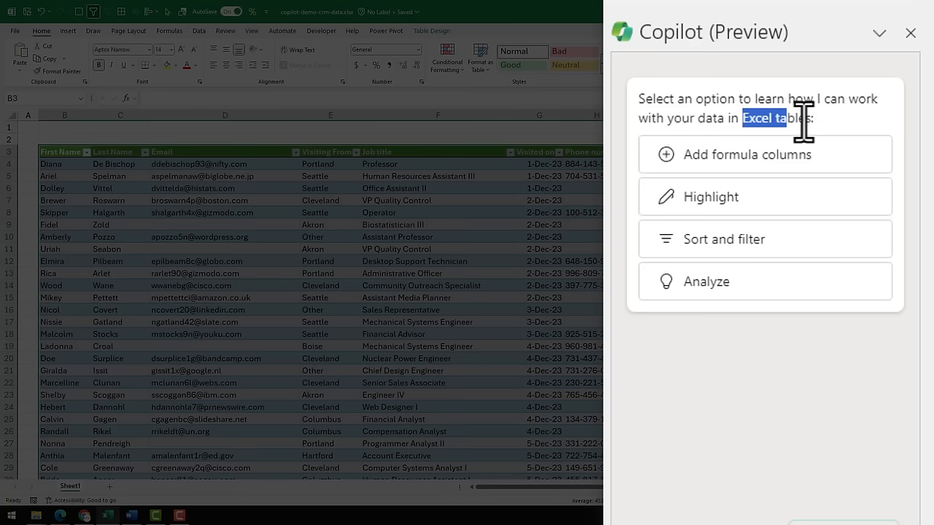
pyautogui.moveTo(847, 154)
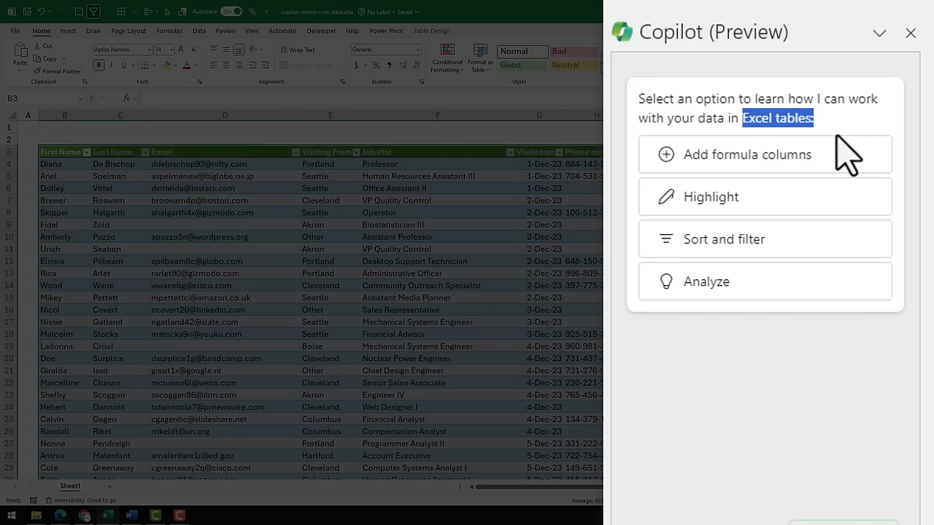
pyautogui.moveTo(744, 154)
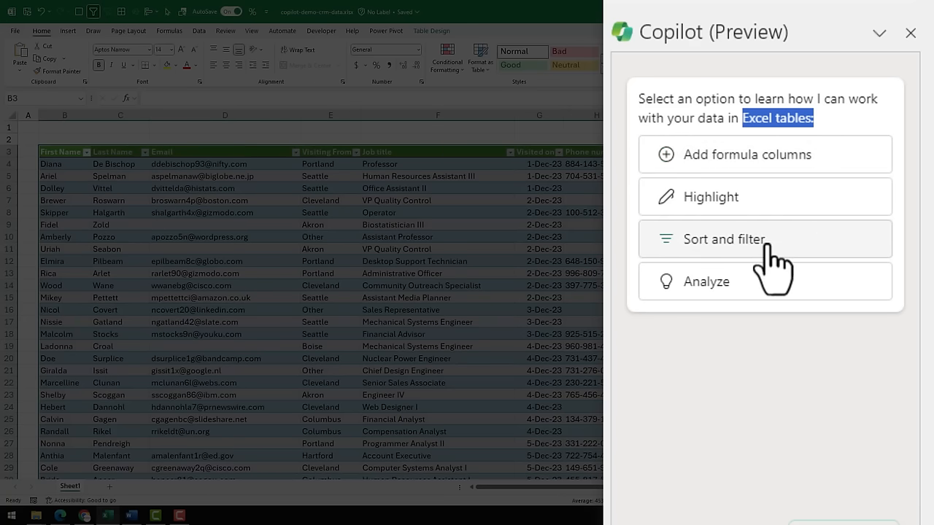
pyautogui.moveTo(704, 306)
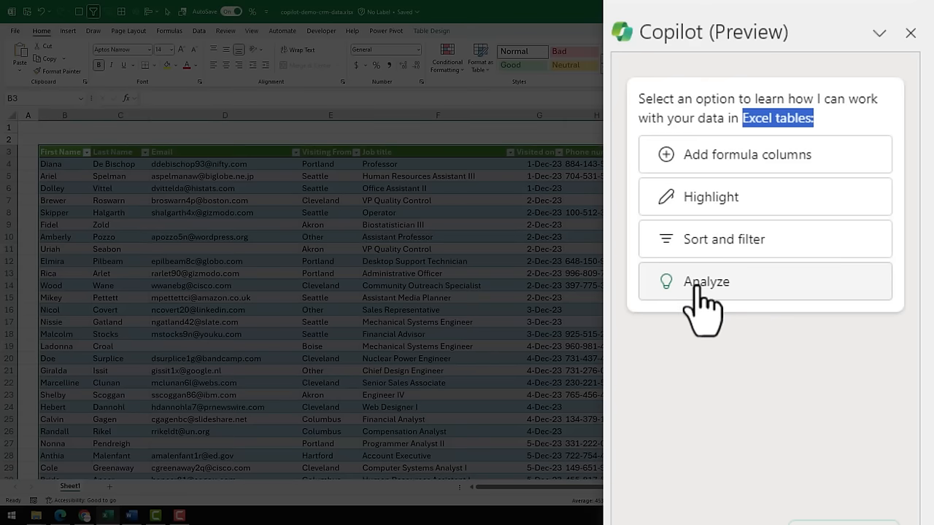
pyautogui.moveTo(766, 197)
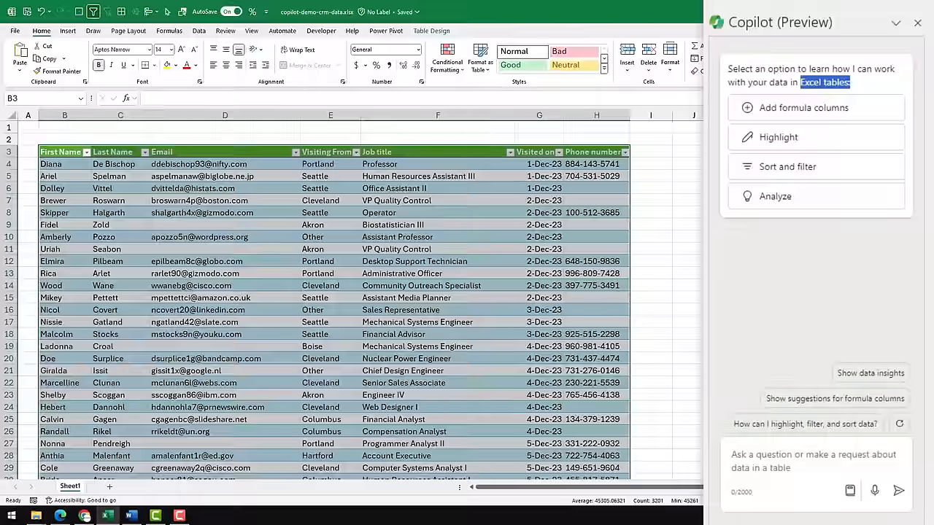
# Ask Copilot to filter rows without email, then deselect the filtered Email column
pyautogui.click(438, 224)
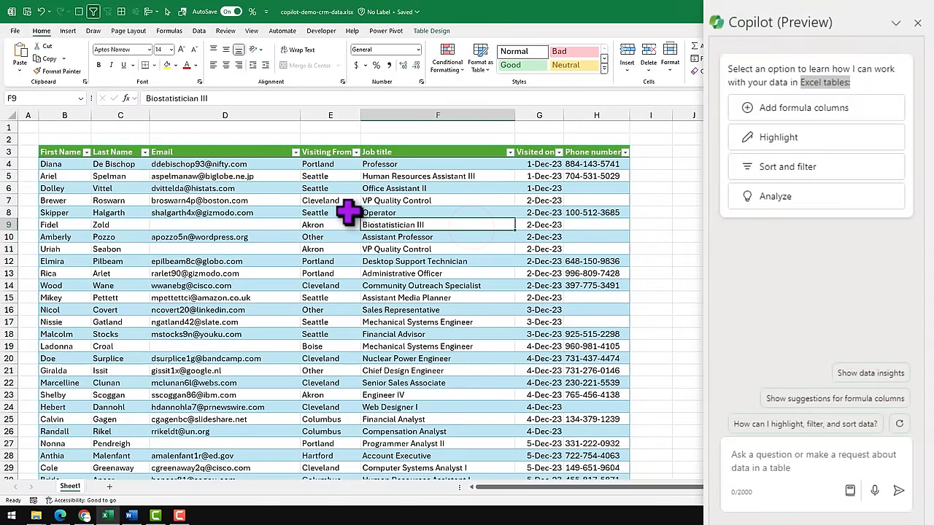
pyautogui.click(225, 224)
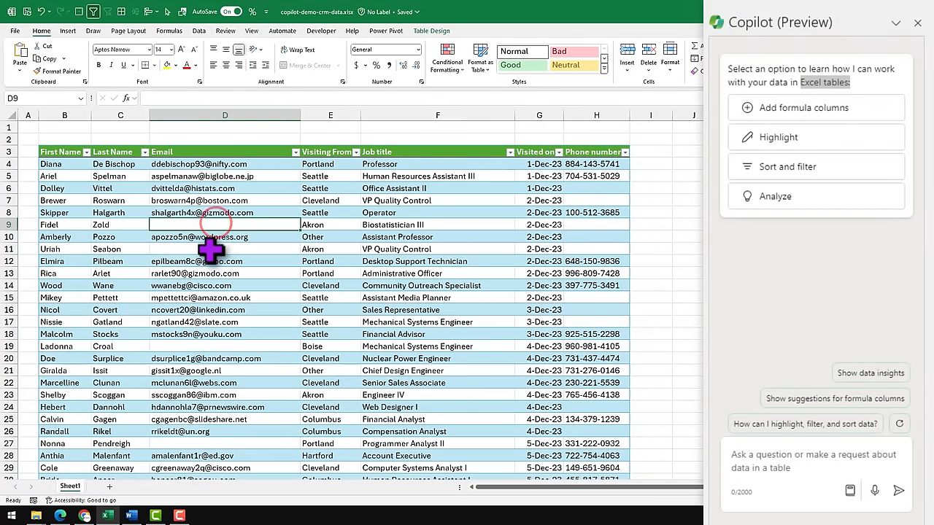
pyautogui.scroll(-3)
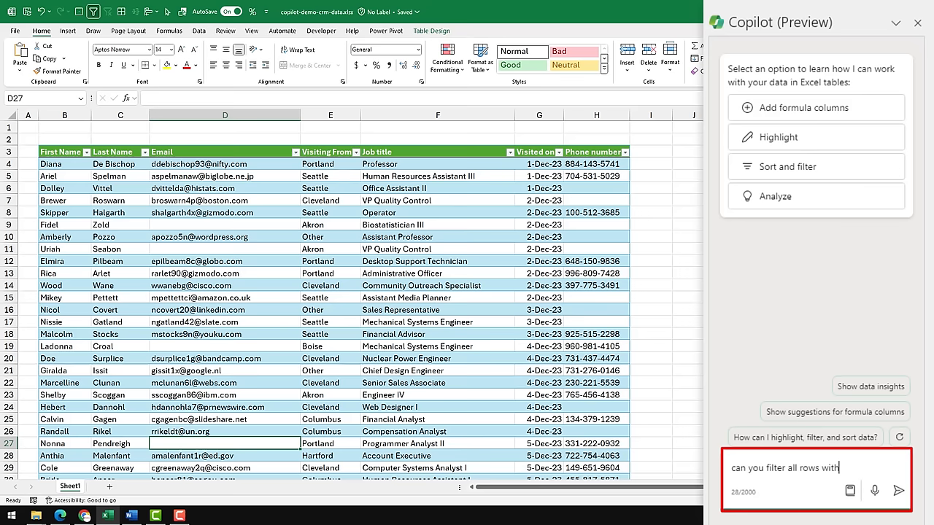
pyautogui.press('Return')
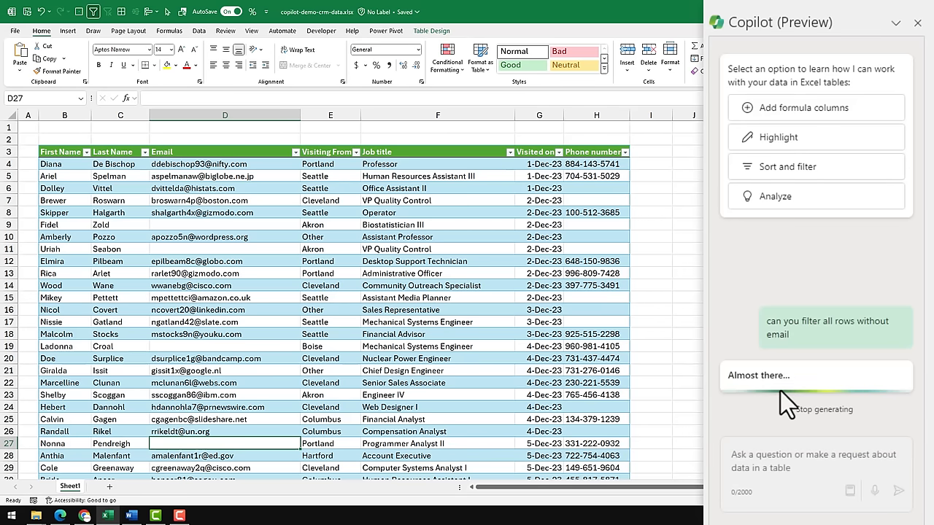
pyautogui.moveTo(725, 281)
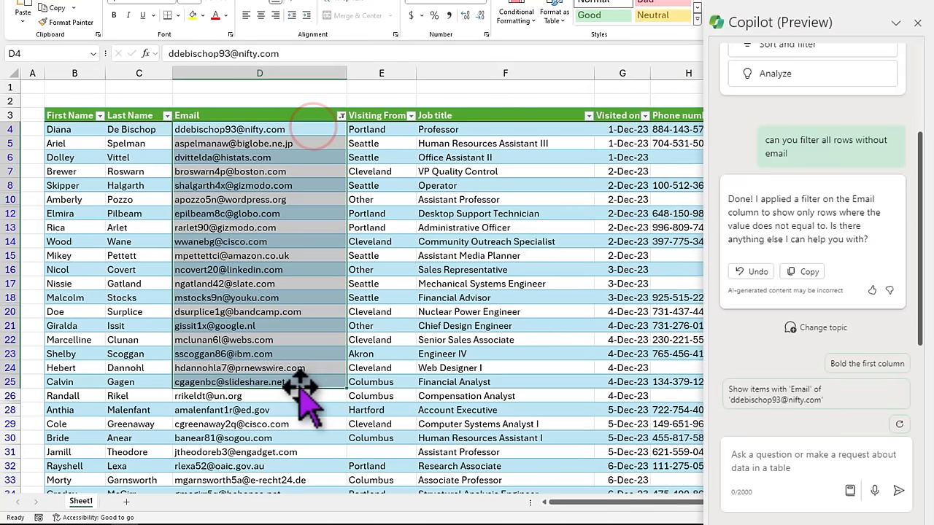
pyautogui.moveTo(317, 135)
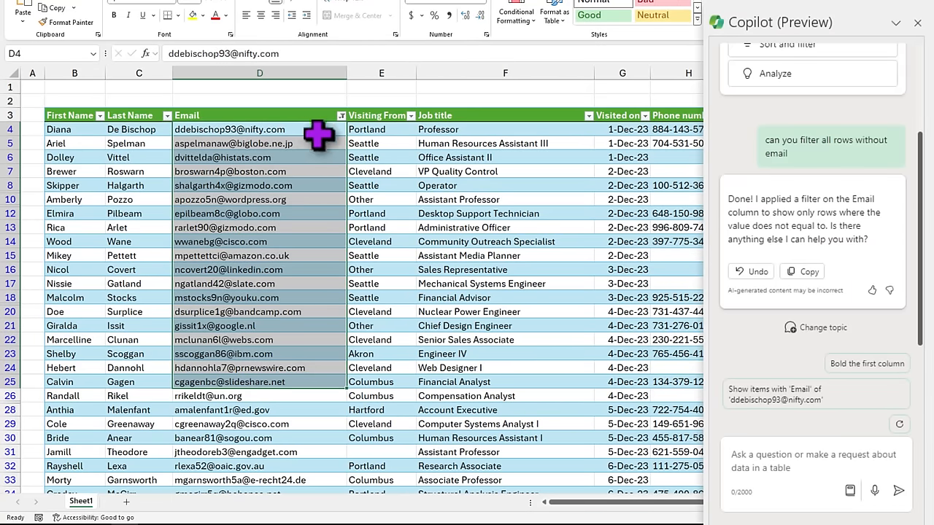
pyautogui.moveTo(540, 158)
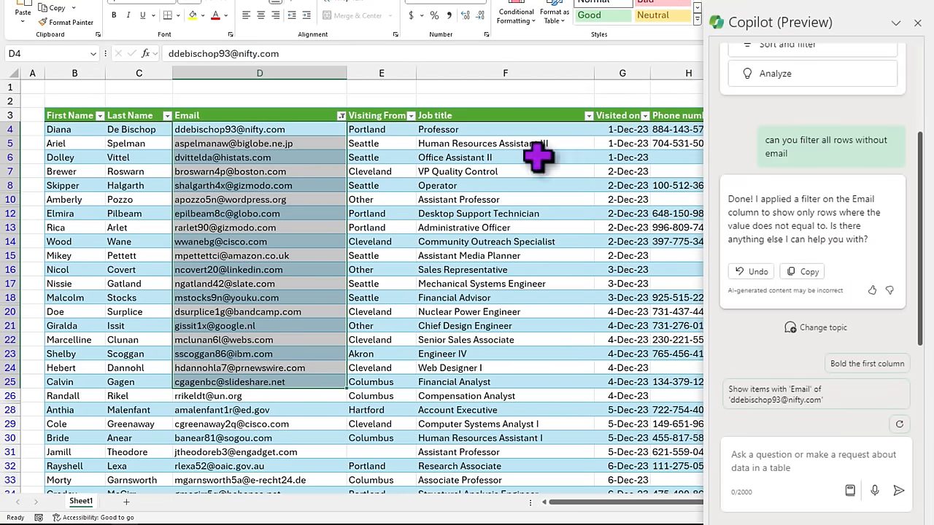
pyautogui.click(260, 157)
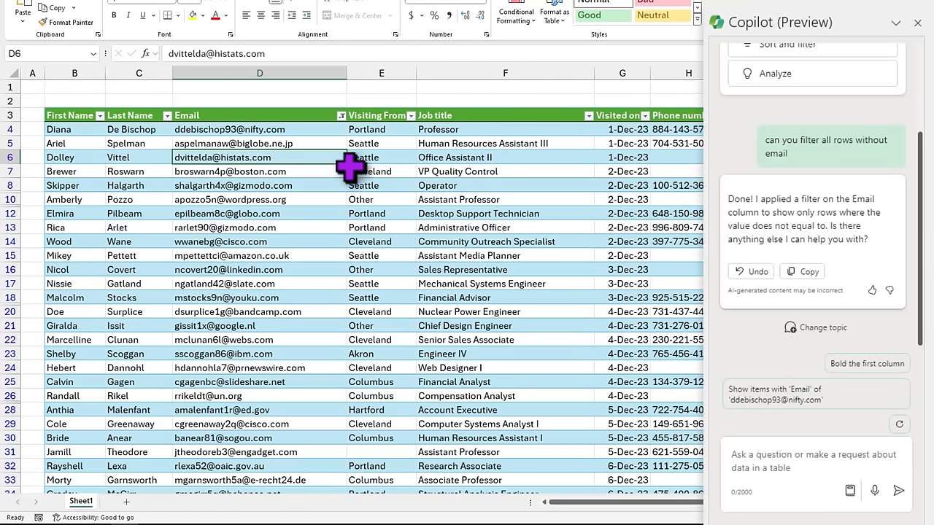
pyautogui.moveTo(589, 233)
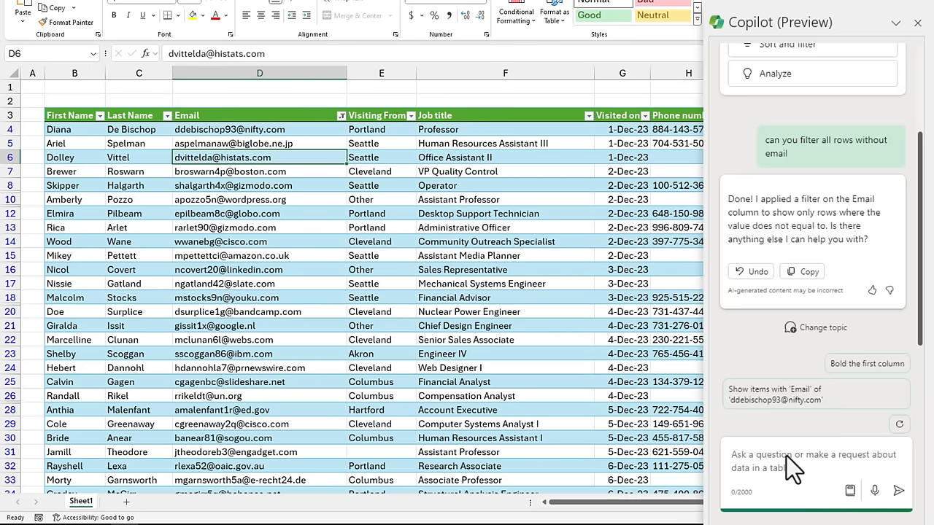
# Send Copilot the clarification 'I meant email blank'
pyautogui.write('I meant e')
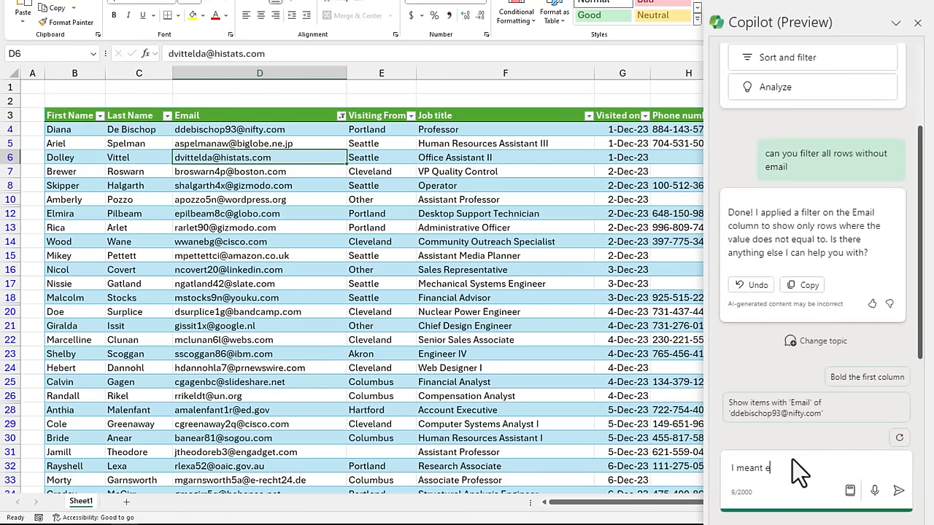
pyautogui.write('mail blank')
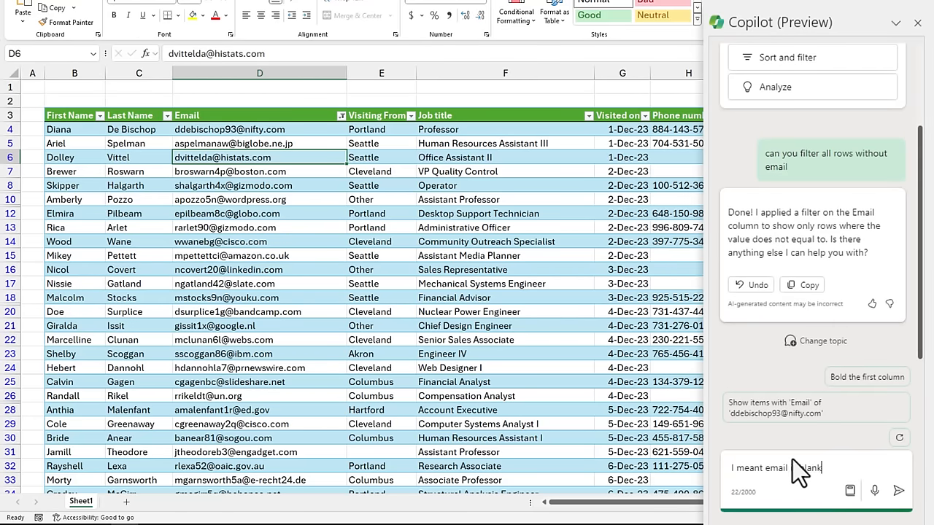
pyautogui.press('Return')
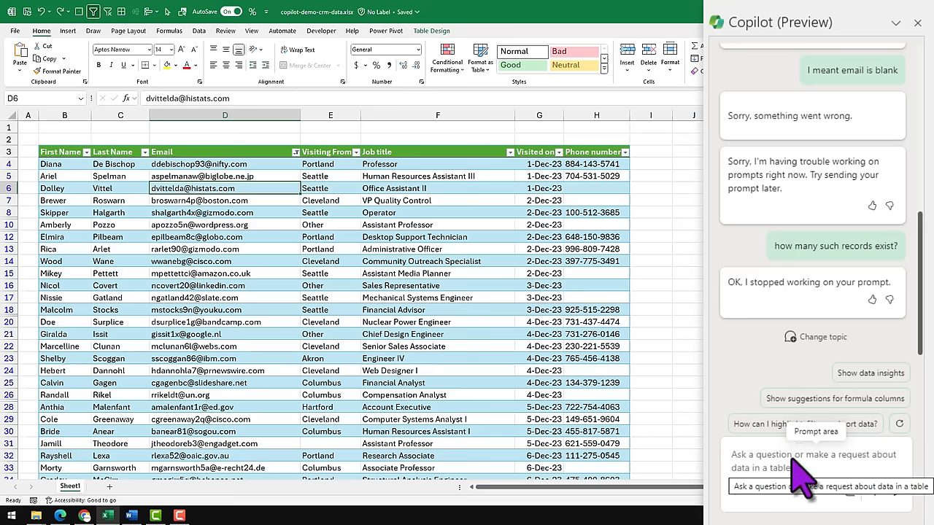
# Ask Copilot to 'clear the filter' so every row shows again
pyautogui.write('cle')
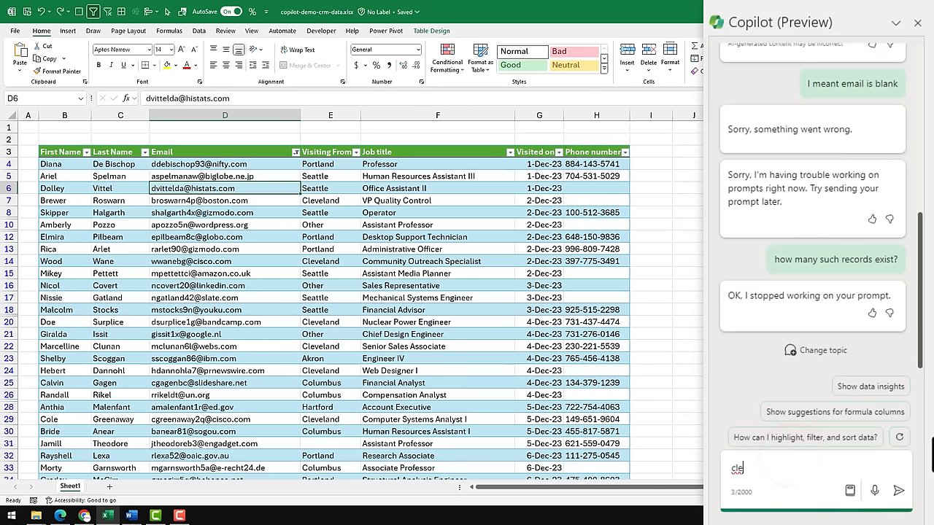
pyautogui.write('ar')
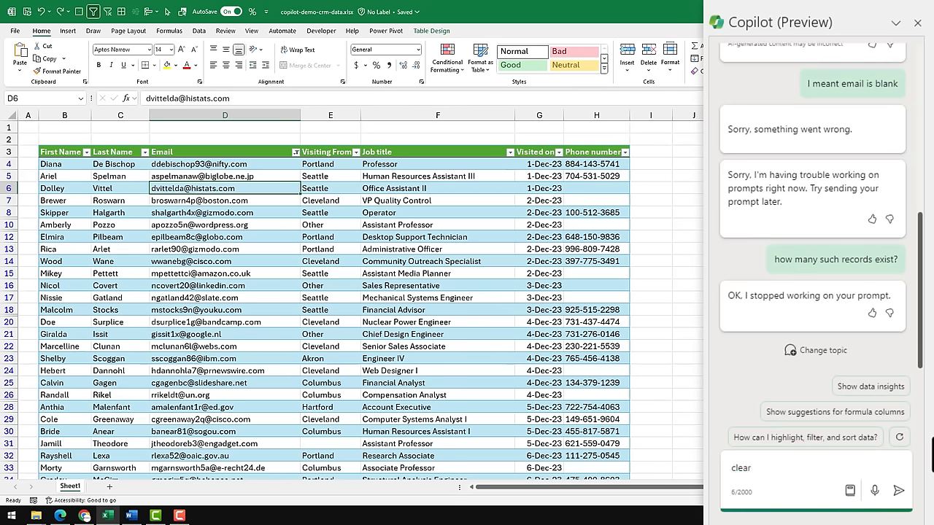
pyautogui.write('the filter')
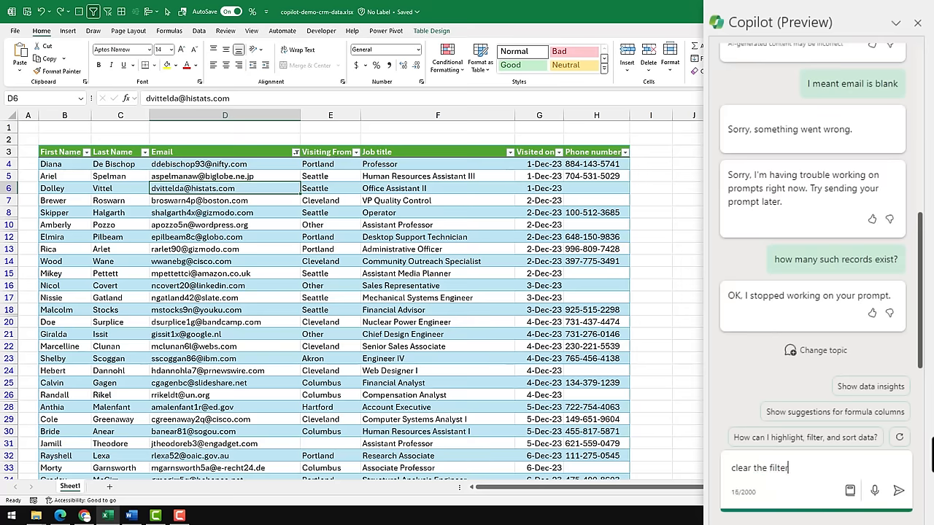
pyautogui.click(899, 491)
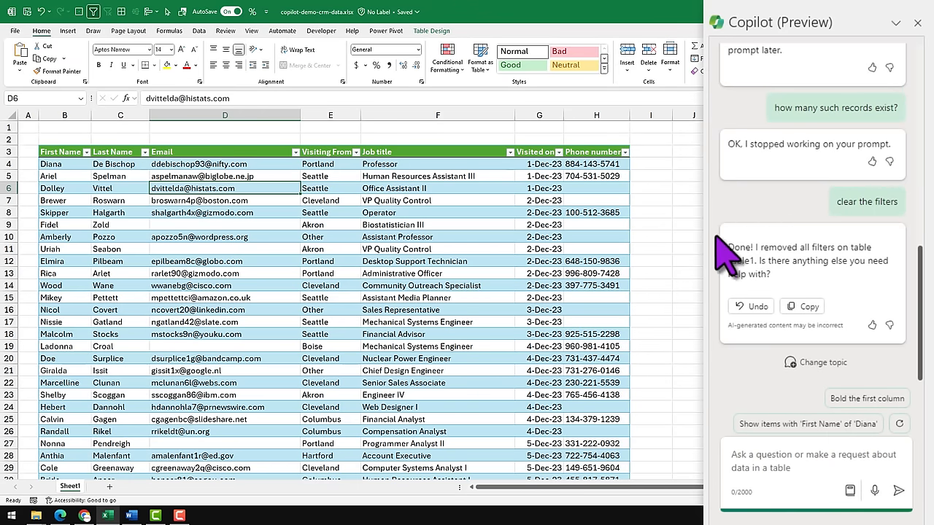
pyautogui.moveTo(537, 210)
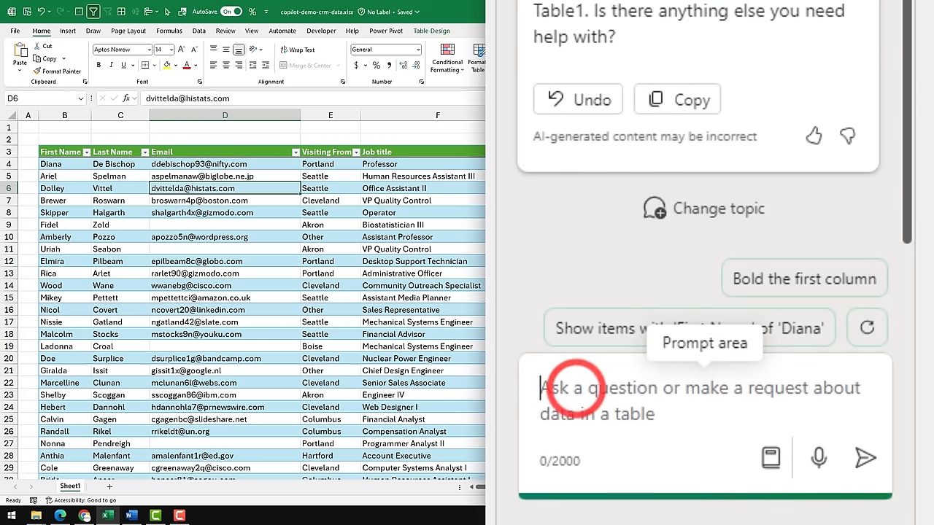
# Ask Copilot, 'Can you add a column with day of week'
pyautogui.write('Can you add')
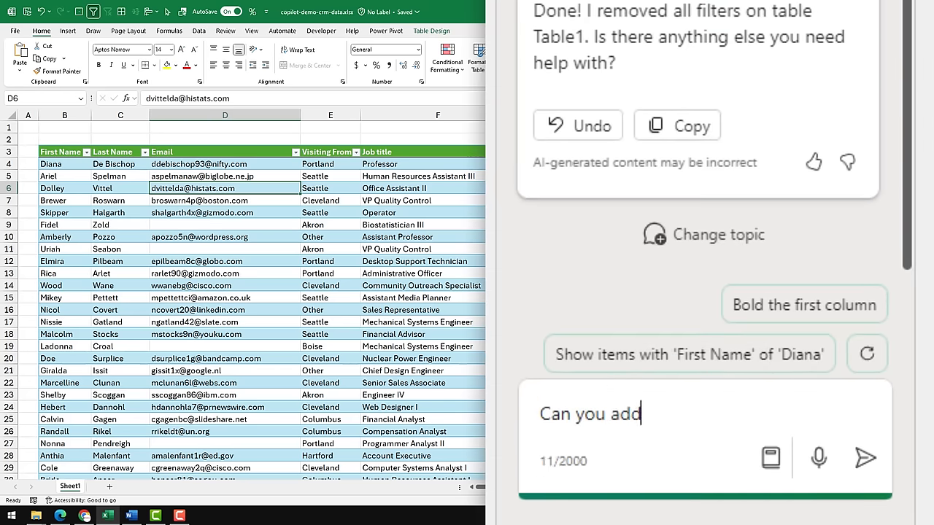
pyautogui.write('a column with d')
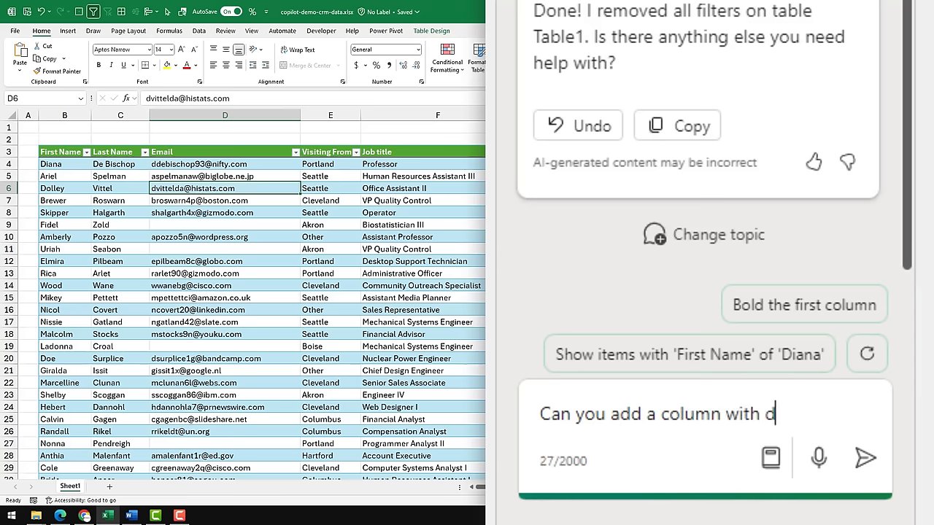
pyautogui.click(865, 459)
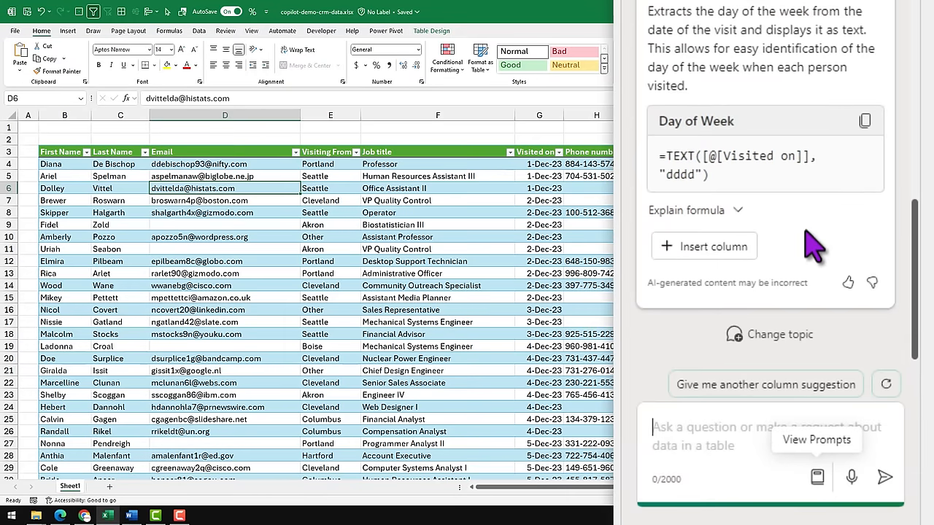
pyautogui.moveTo(755, 208)
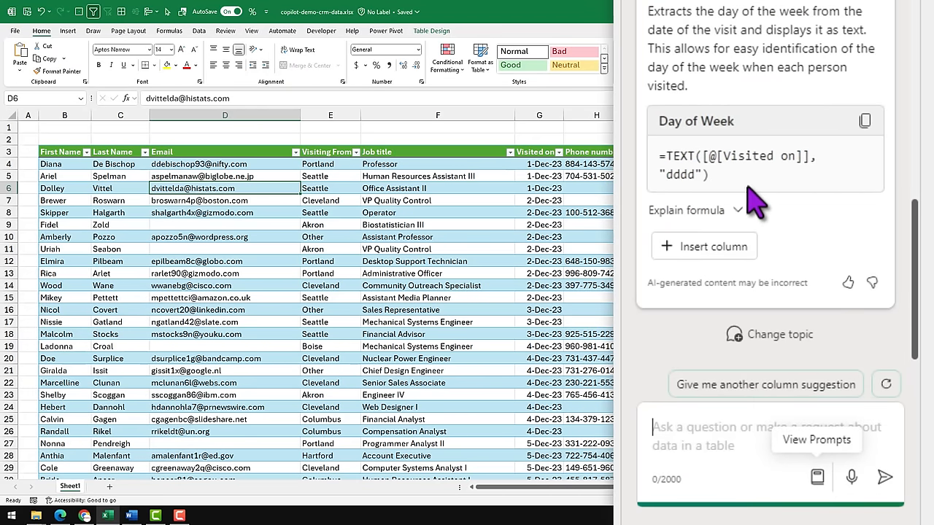
pyautogui.moveTo(770, 208)
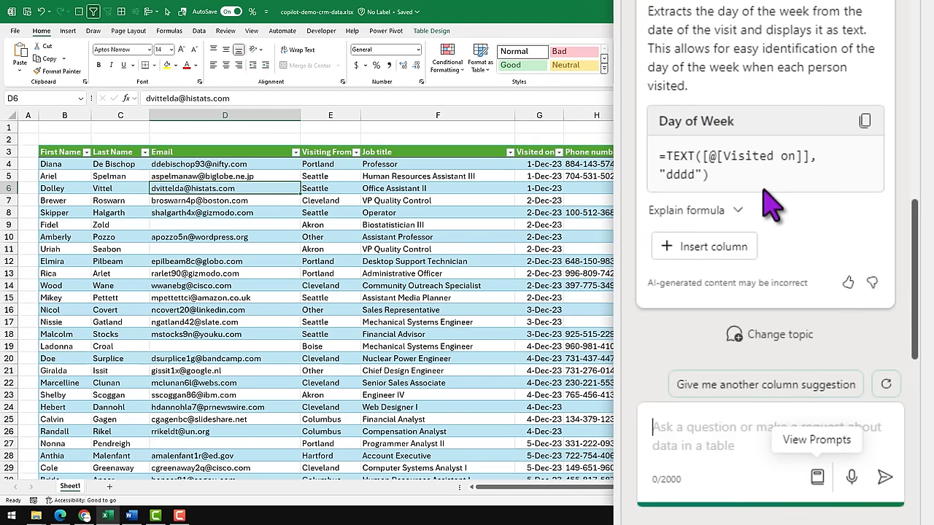
pyautogui.moveTo(705, 247)
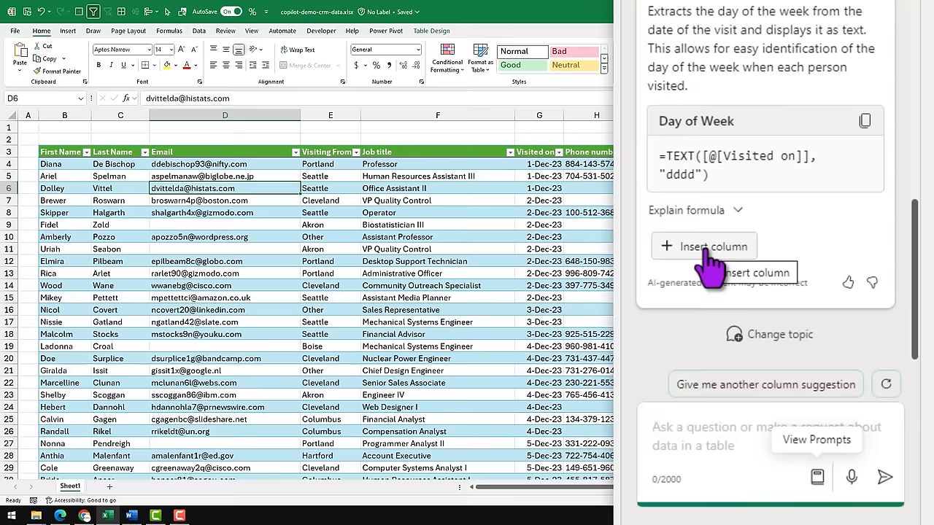
pyautogui.moveTo(704, 274)
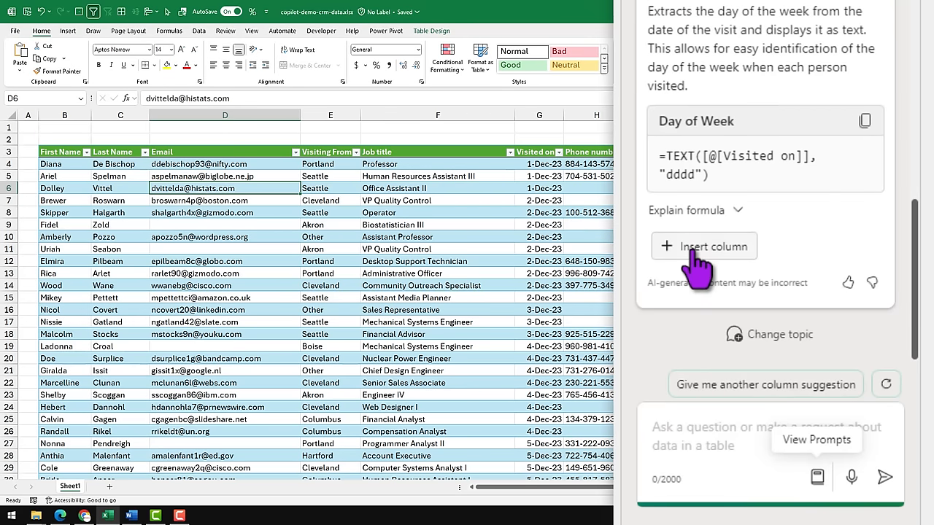
# Insert Copilot's suggested Day of Week column and inspect its formula
pyautogui.click(703, 246)
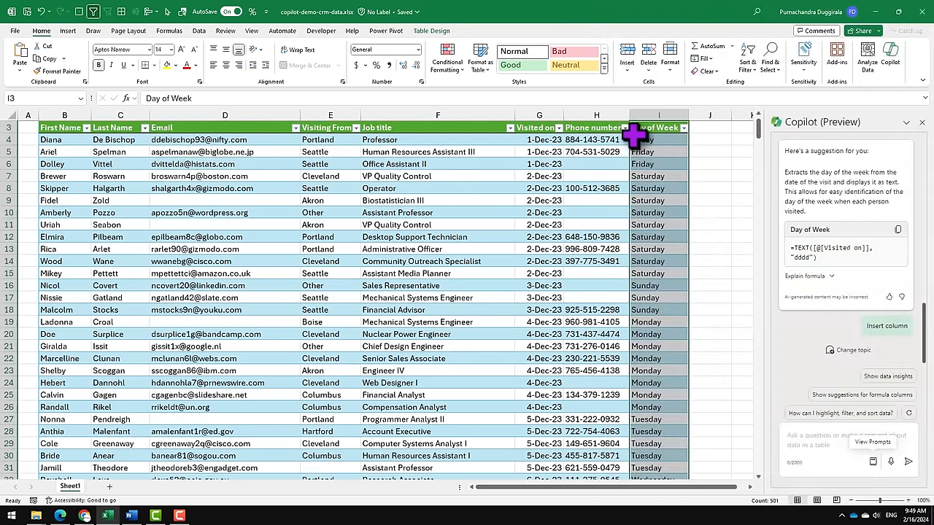
pyautogui.click(886, 325)
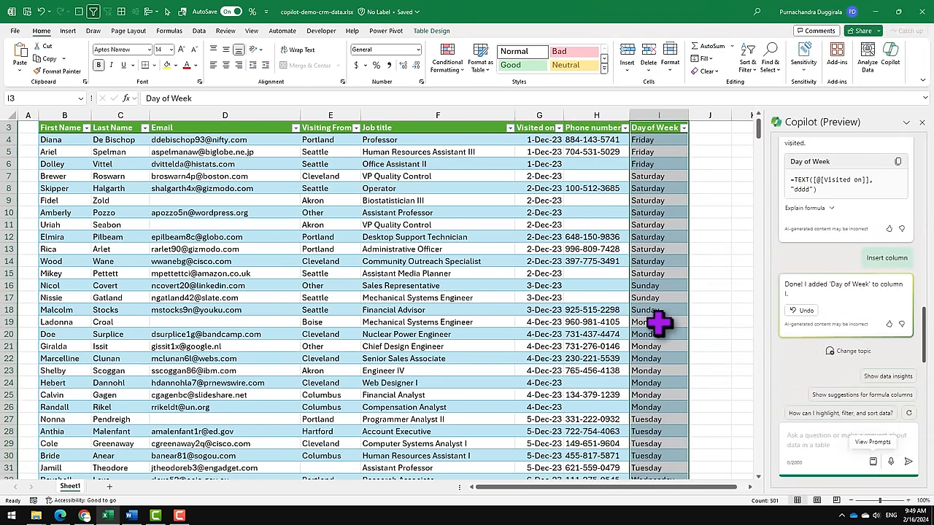
pyautogui.scroll(-3)
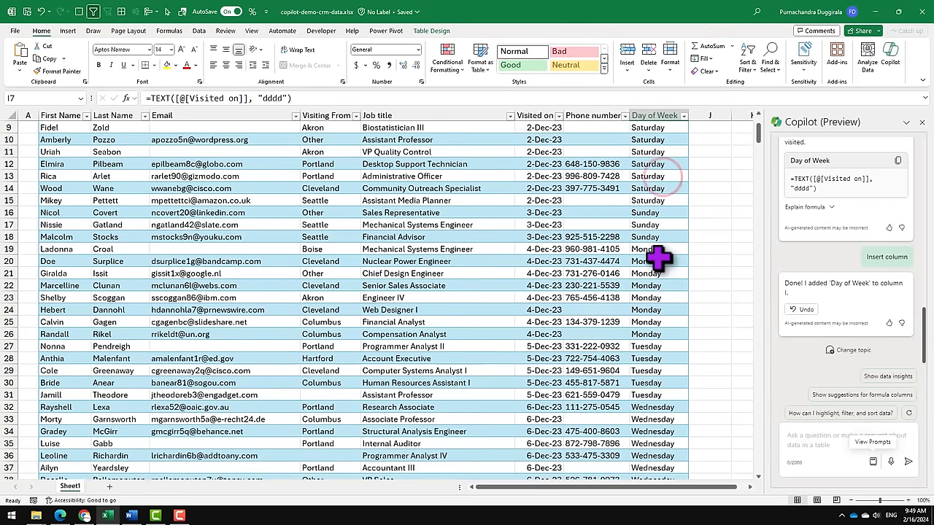
pyautogui.scroll(3)
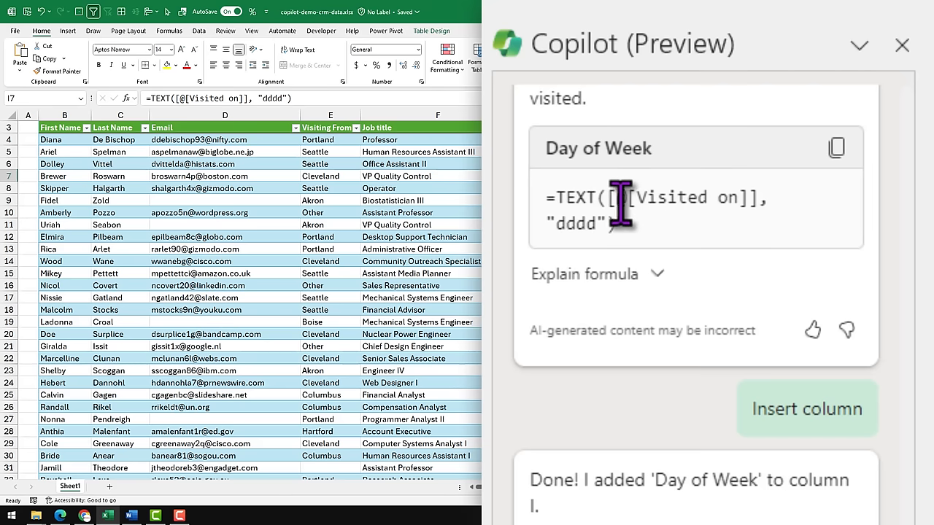
pyautogui.moveTo(573, 224)
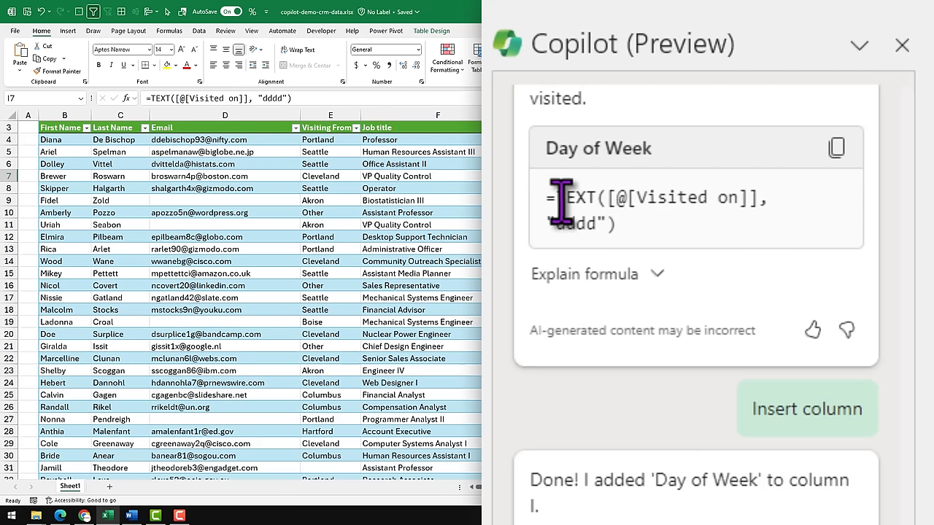
pyautogui.moveTo(671, 249)
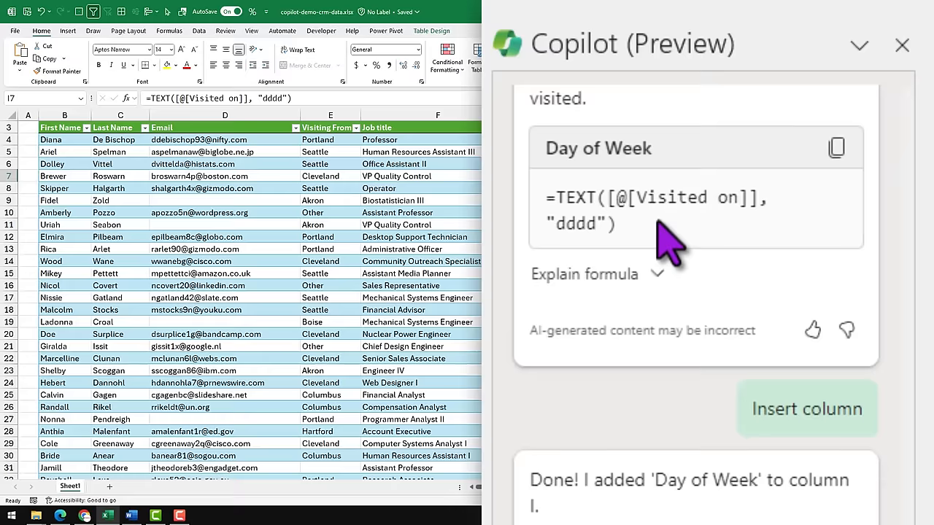
pyautogui.moveTo(664, 241)
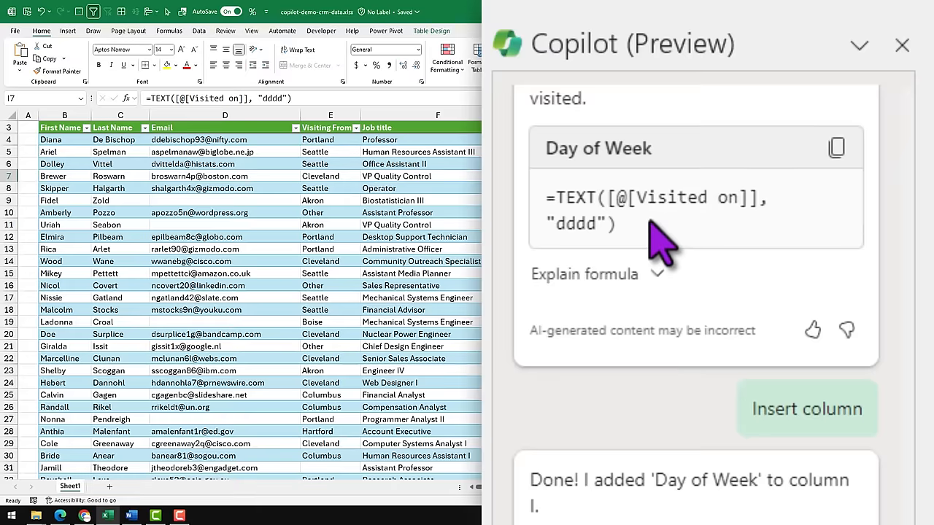
# Scroll the table to check Day of Week values against empty Visited on dates
pyautogui.click(807, 409)
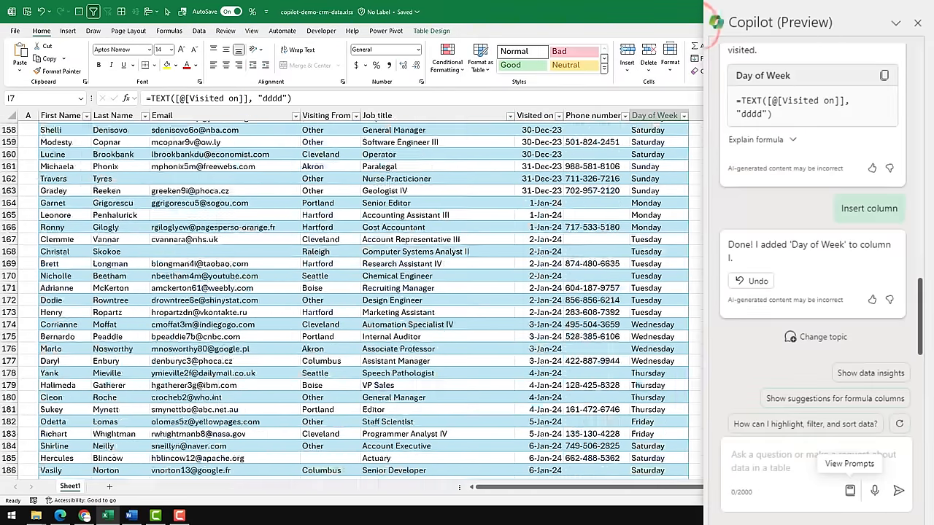
pyautogui.scroll(-3)
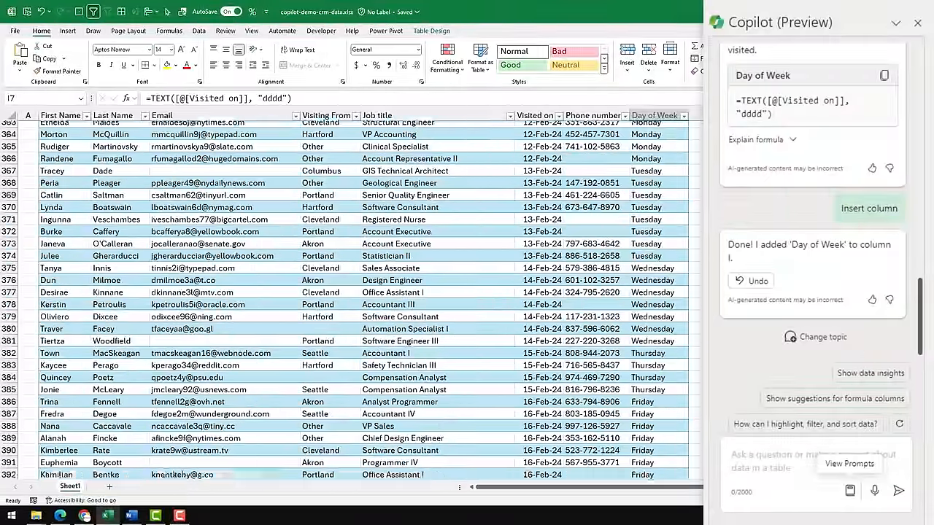
pyautogui.scroll(-3)
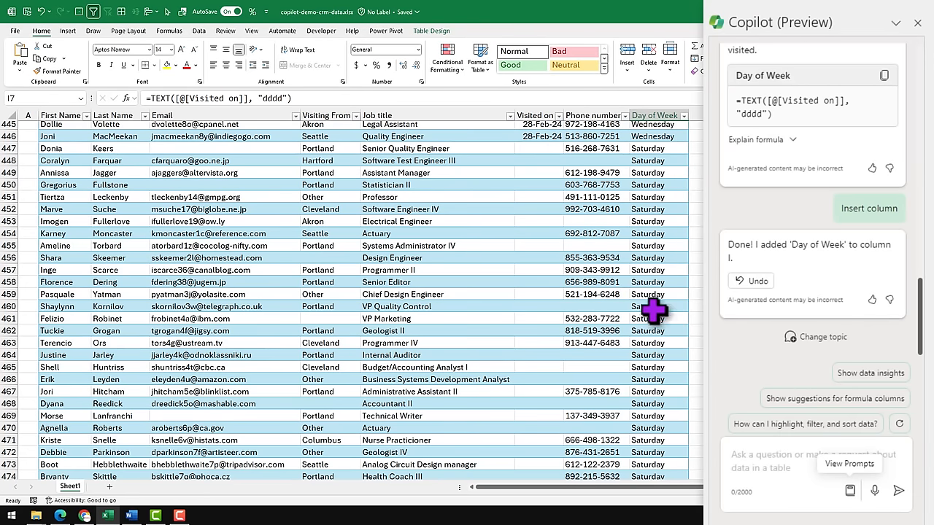
pyautogui.click(538, 148)
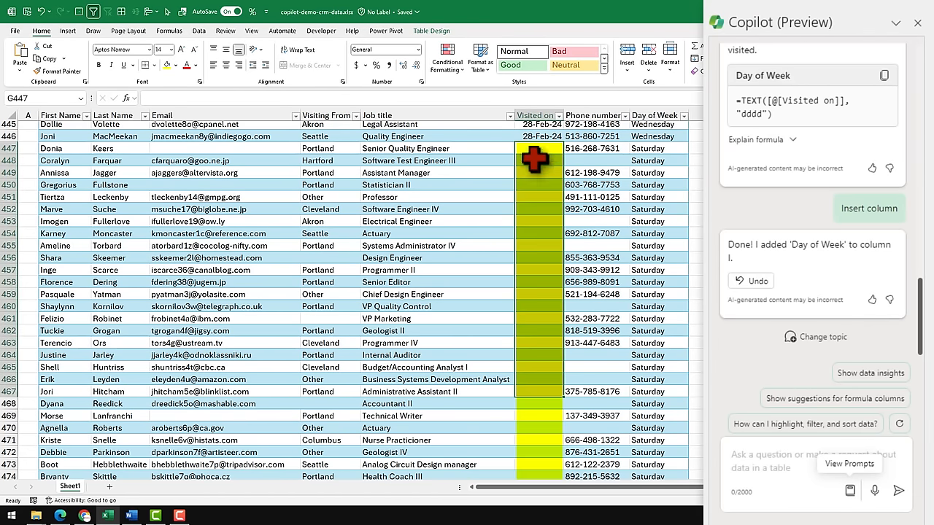
pyautogui.moveTo(642, 170)
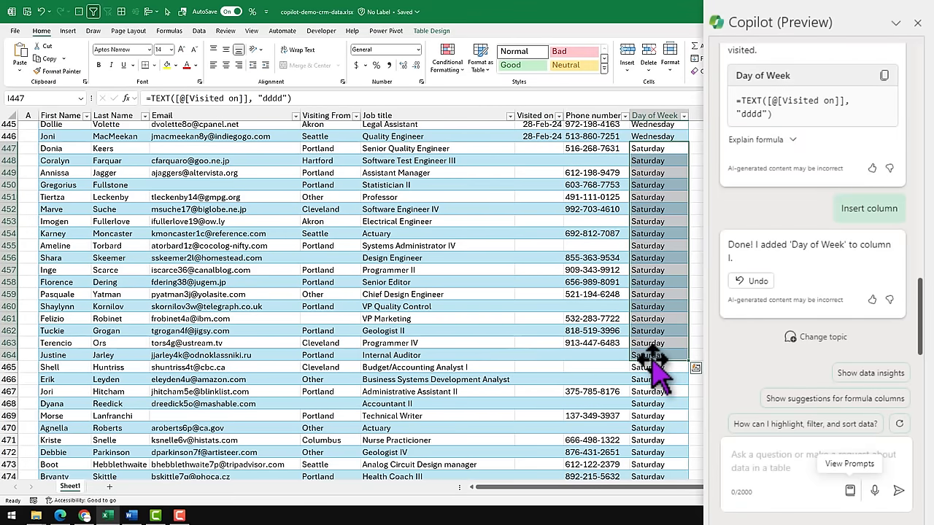
pyautogui.moveTo(616, 180)
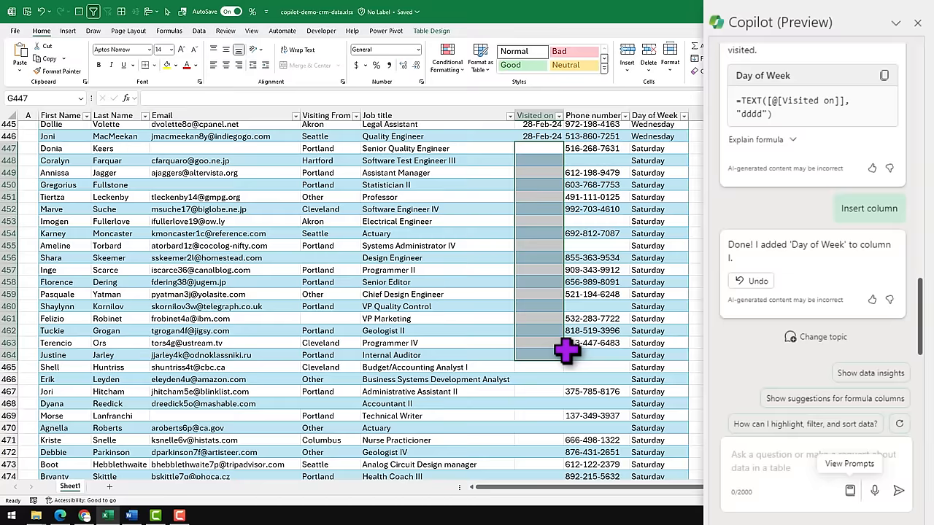
pyautogui.moveTo(750, 91)
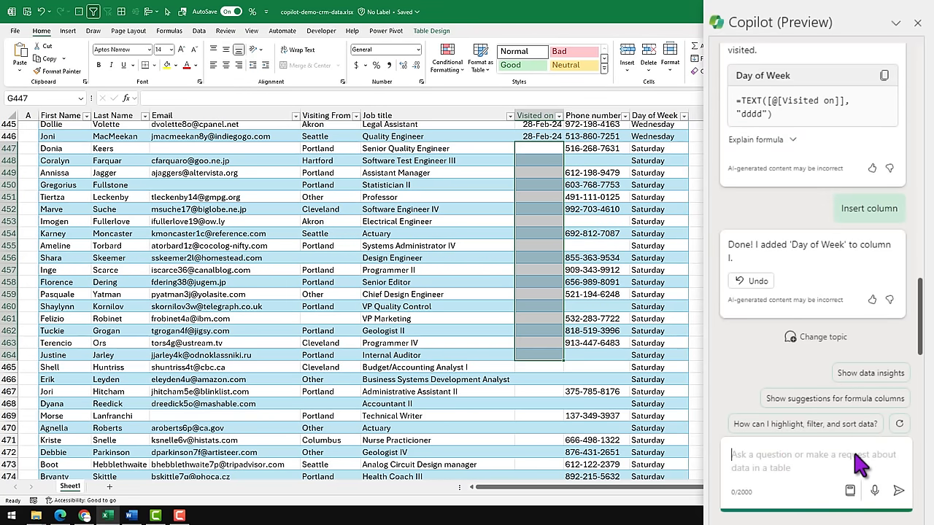
# Ask Copilot to blank Day of Week when Visited on is empty, then select D4
pyautogui.write('I see that when visited on is blank, the day of week comes up as "')
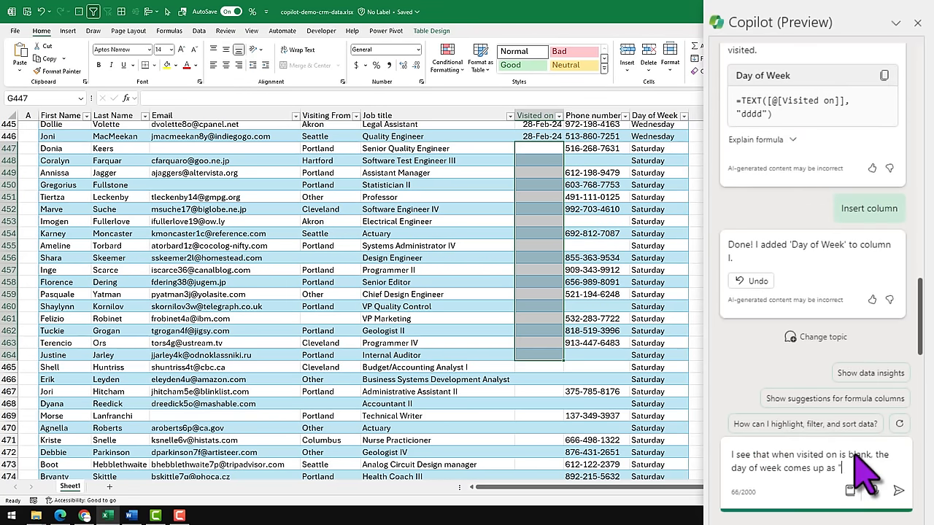
pyautogui.click(899, 491)
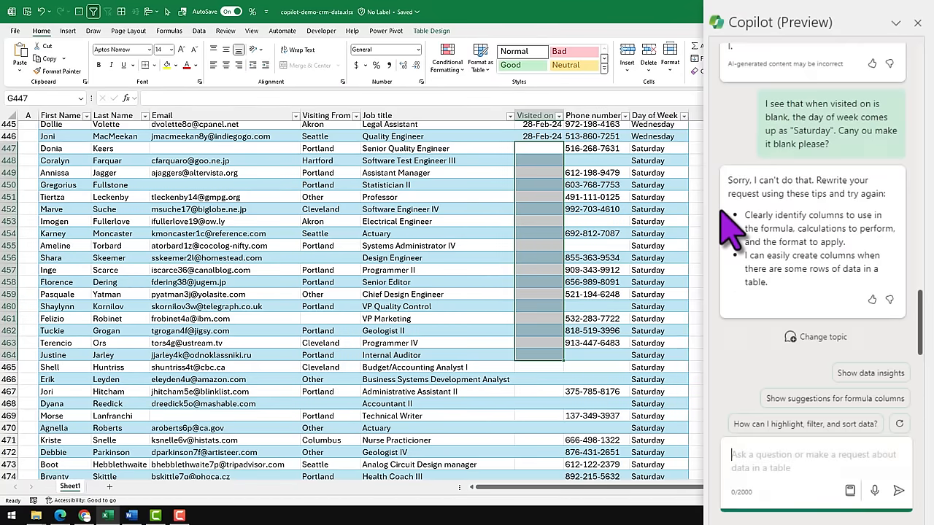
pyautogui.moveTo(828, 190)
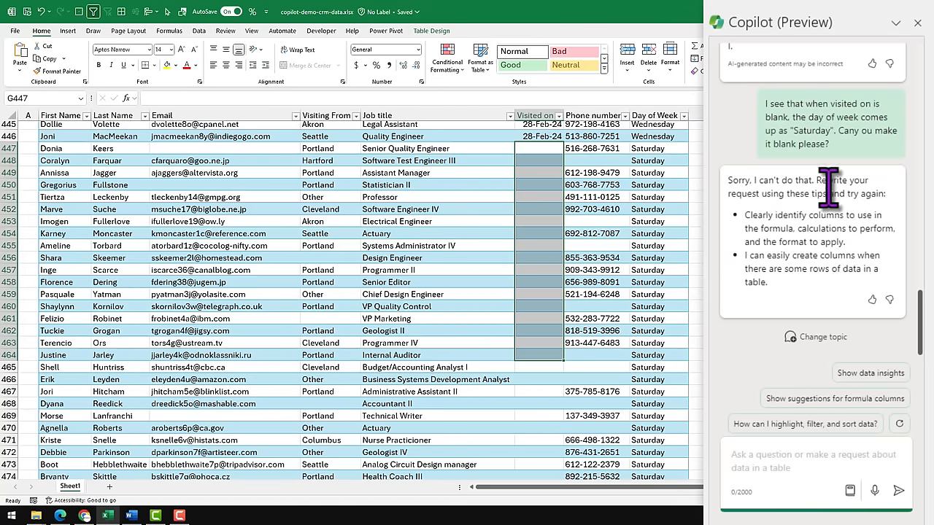
pyautogui.moveTo(825, 219)
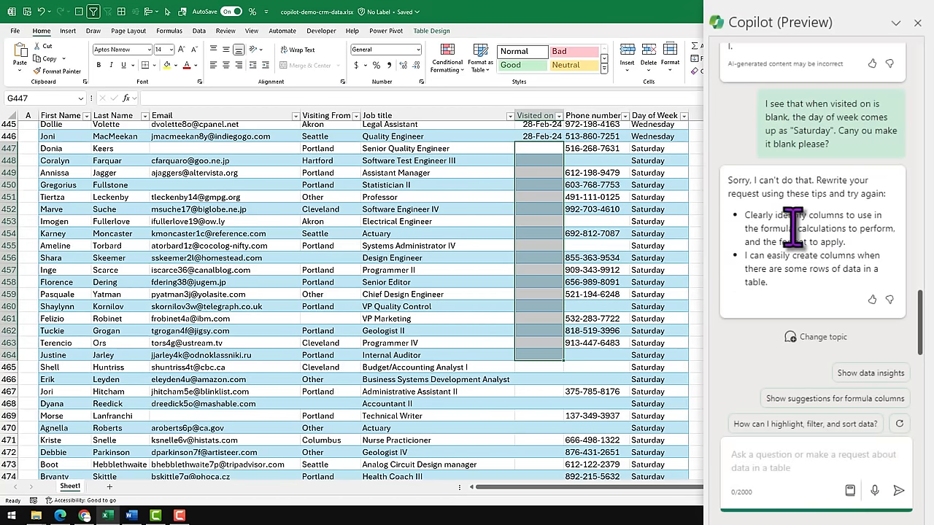
pyautogui.scroll(3)
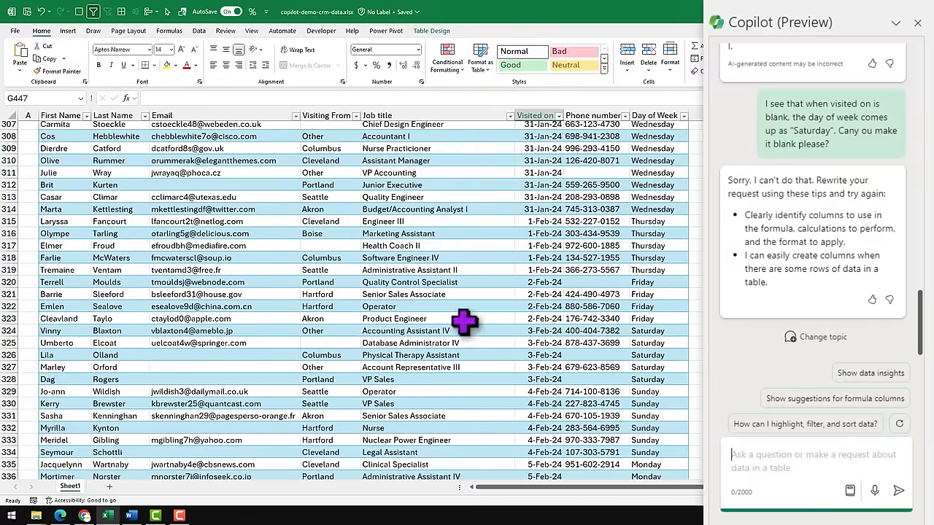
pyautogui.scroll(3)
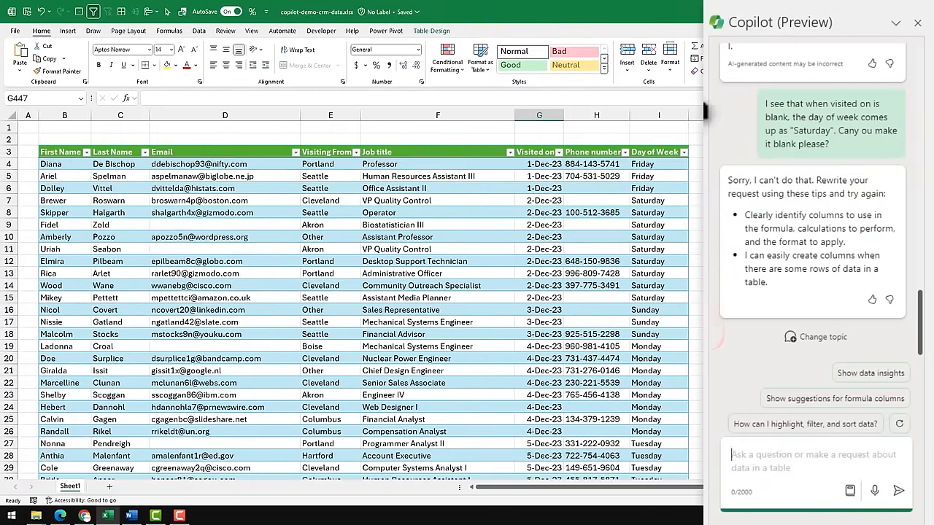
pyautogui.click(212, 164)
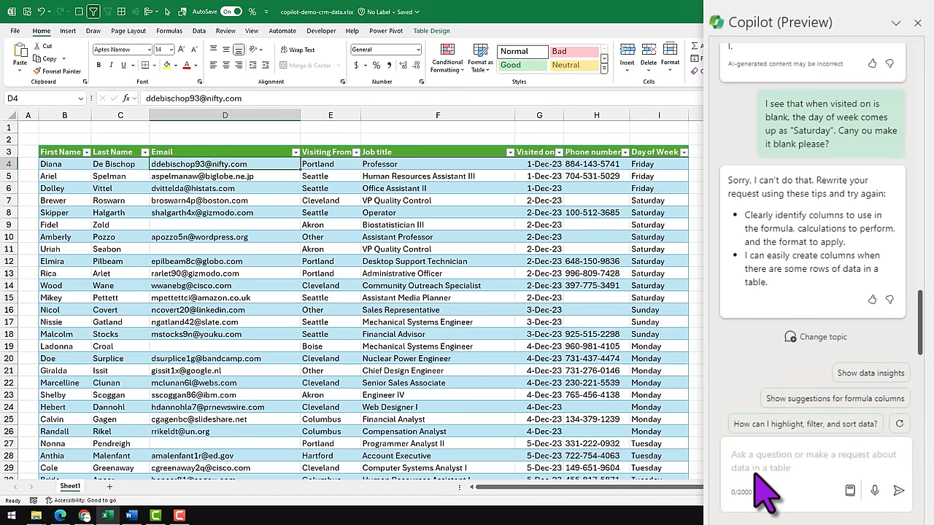
pyautogui.write('Can you a')
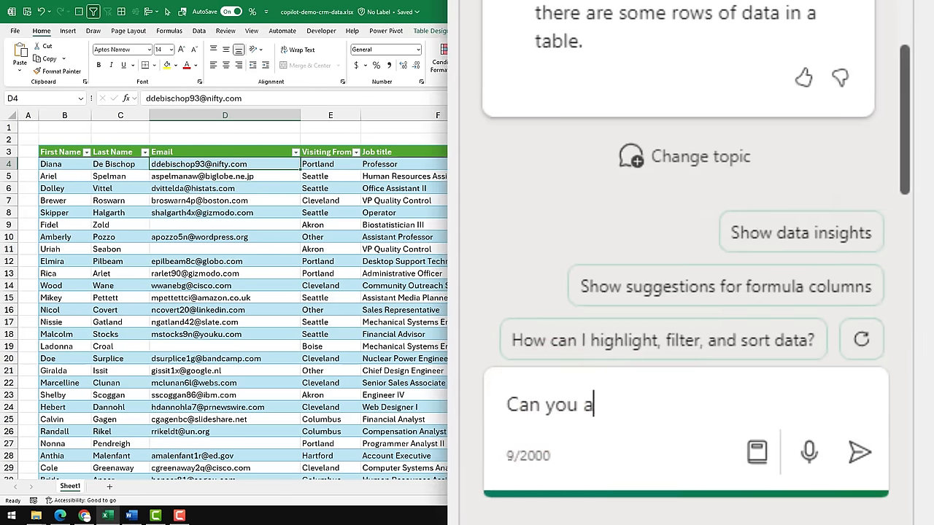
pyautogui.write('dd a column with')
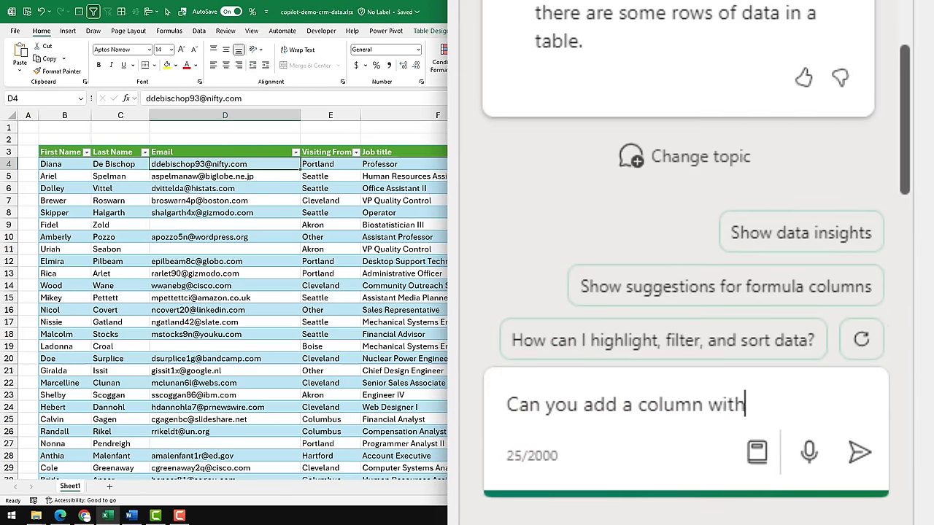
pyautogui.write('domain name f')
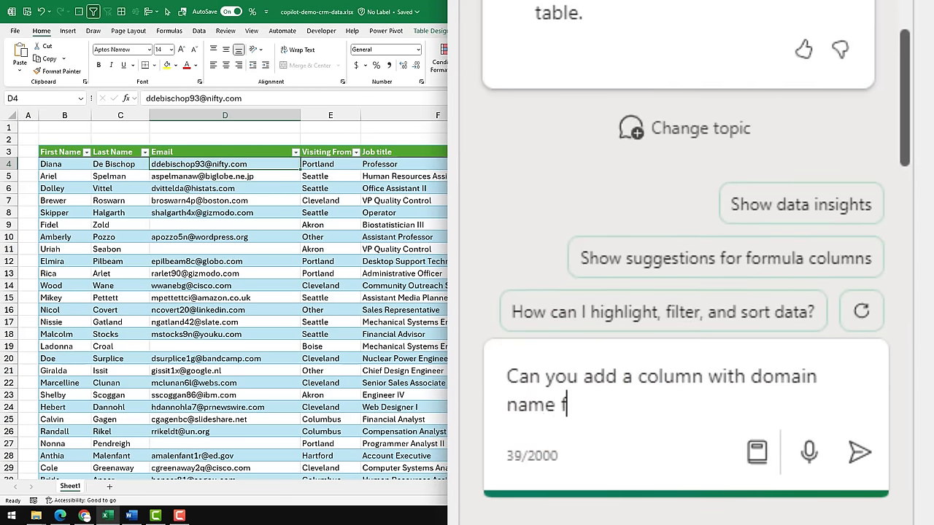
pyautogui.write('rom email add')
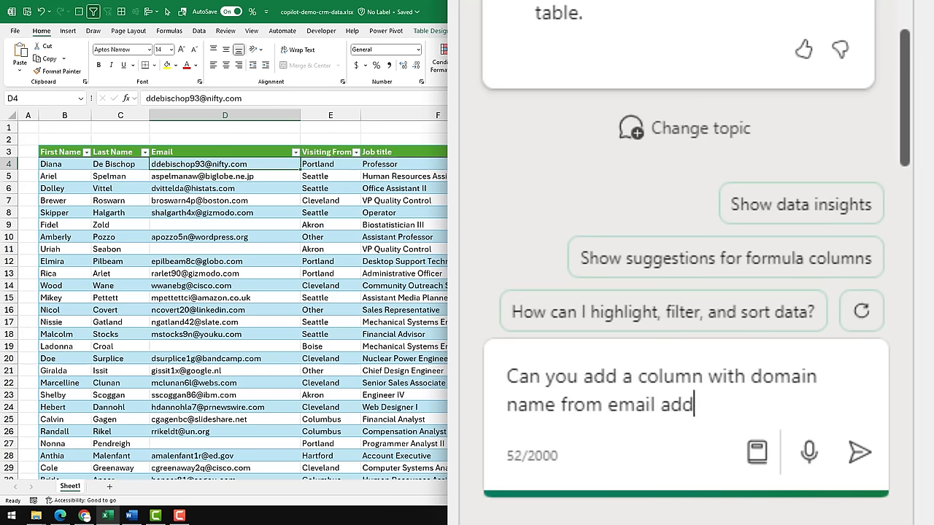
pyautogui.write('ress. For example')
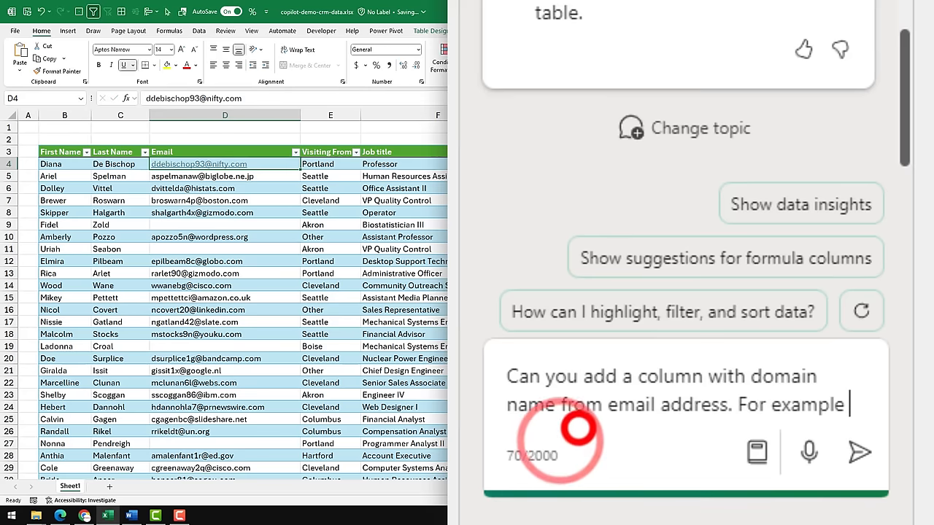
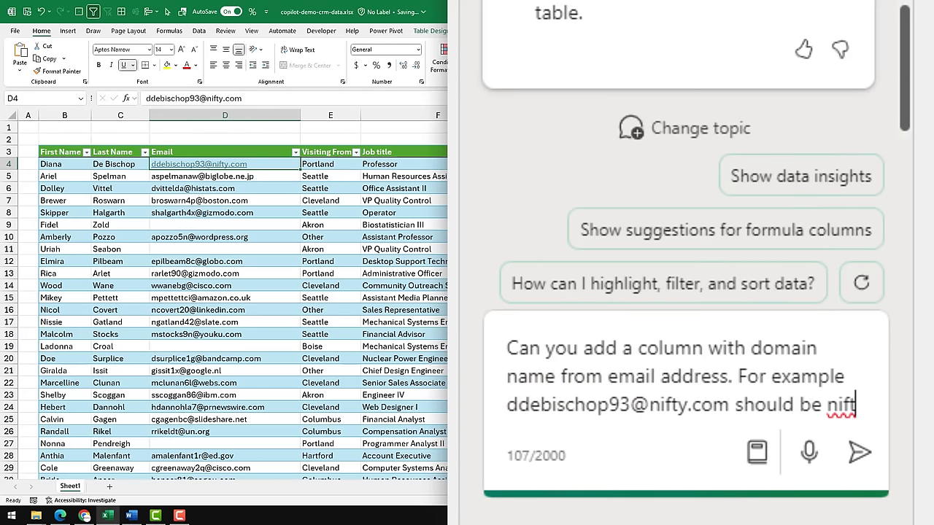
pyautogui.write('y.com')
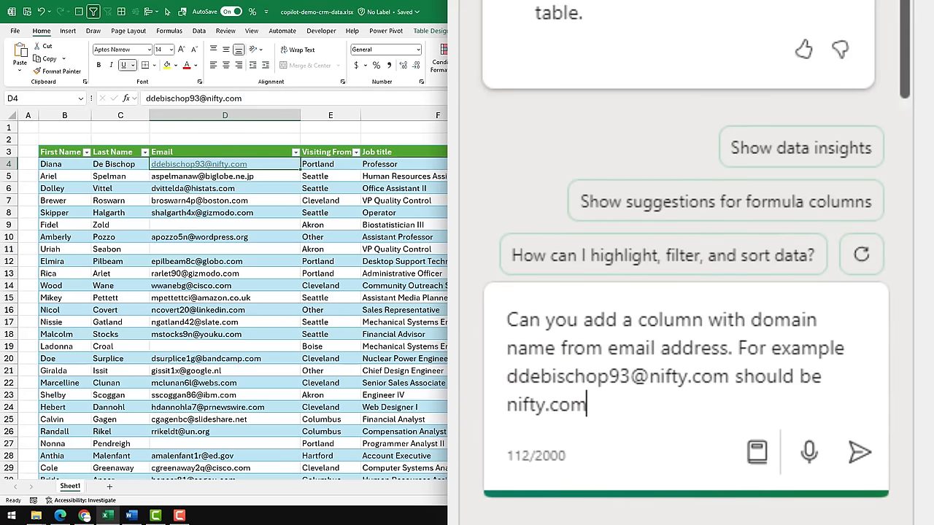
pyautogui.click(860, 452)
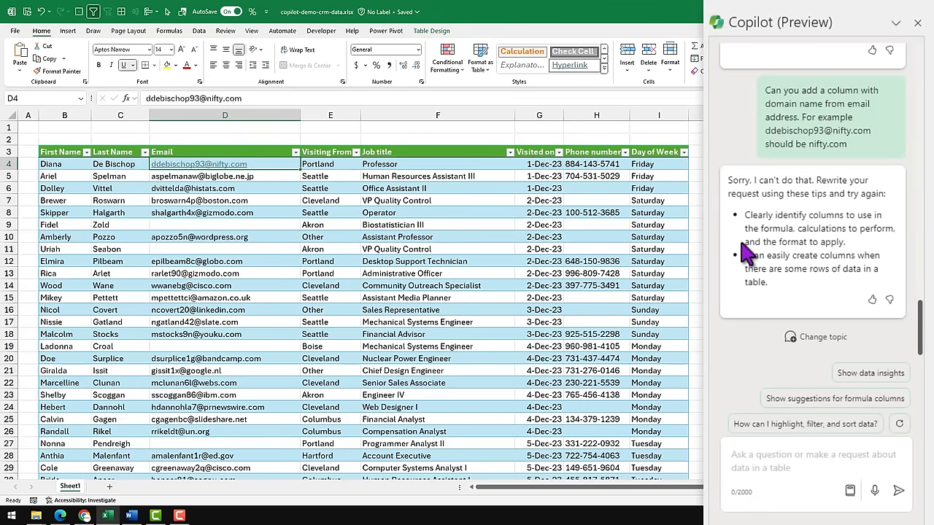
pyautogui.moveTo(751, 252)
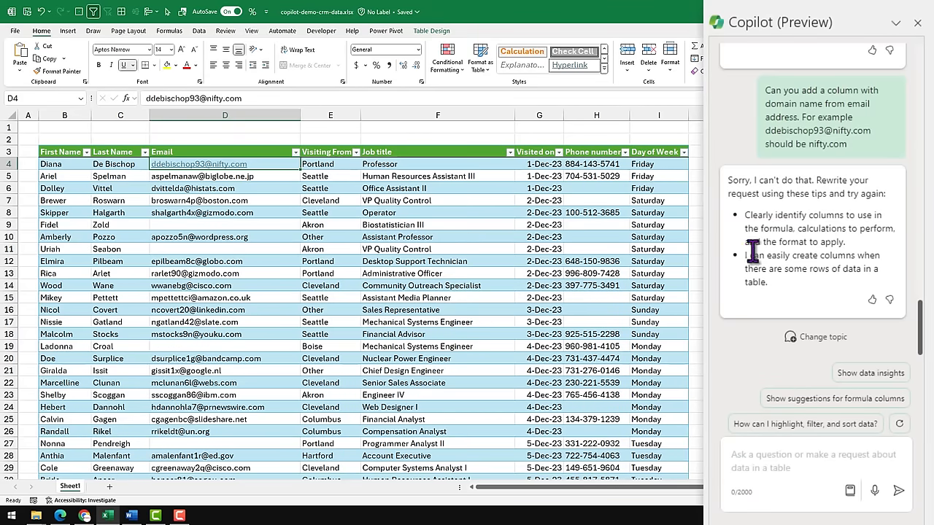
pyautogui.moveTo(814, 208)
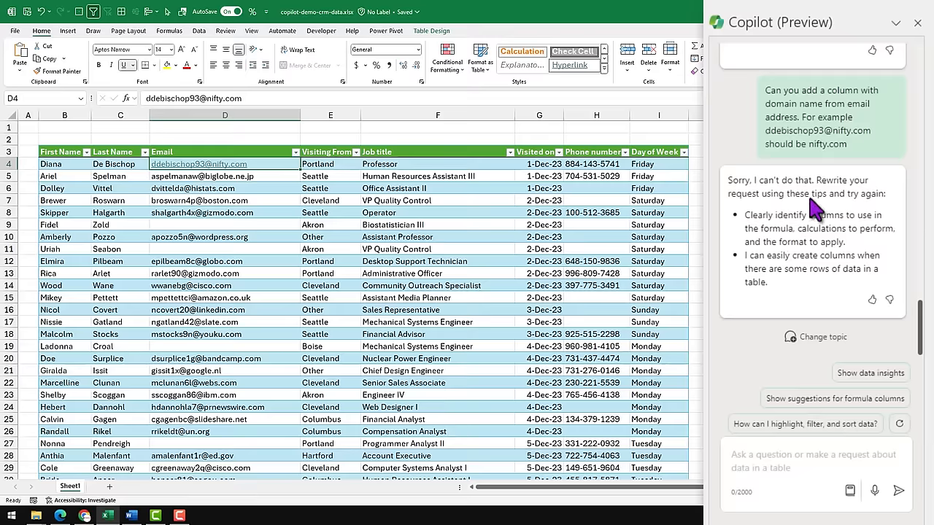
pyautogui.moveTo(863, 196)
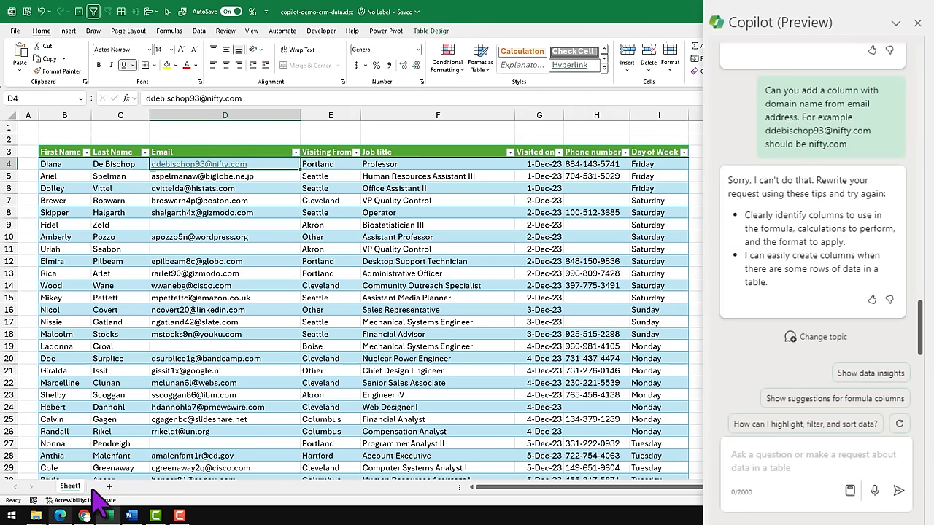
pyautogui.click(60, 516)
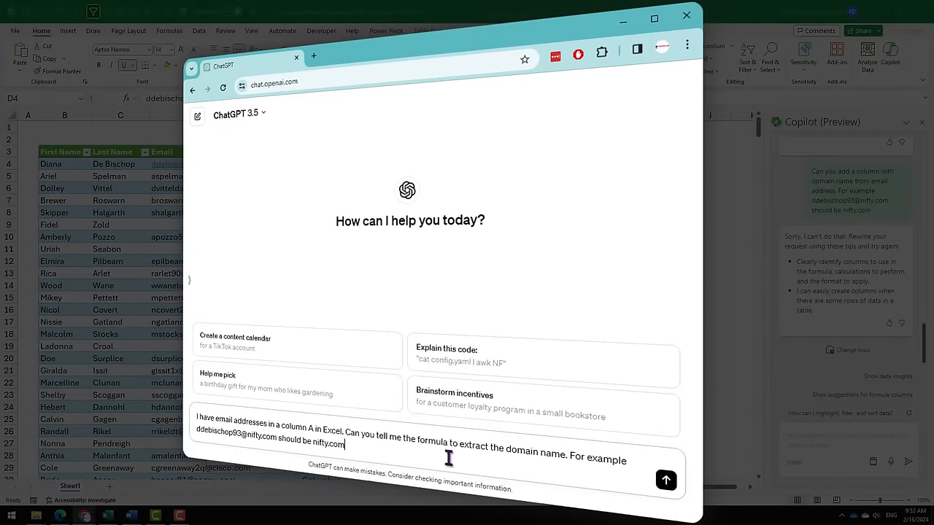
pyautogui.moveTo(263, 459)
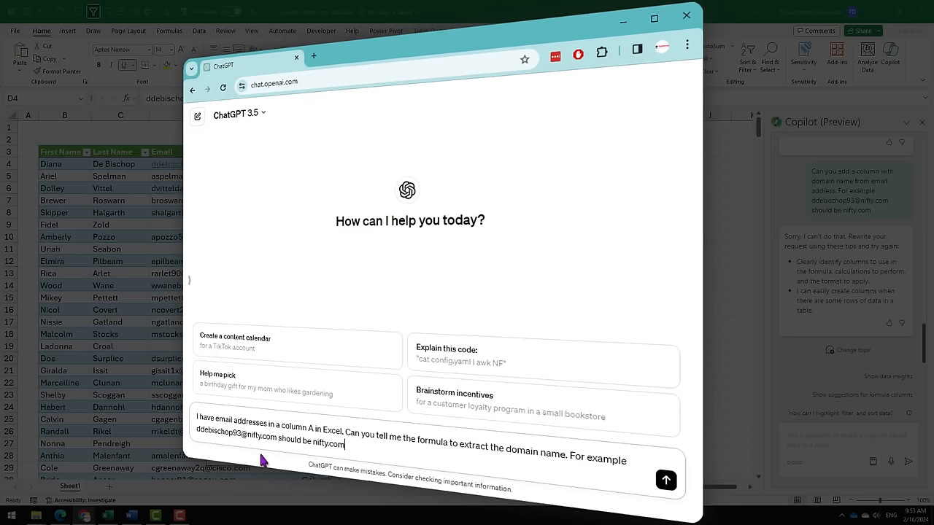
# Ask ChatGPT for a formula extracting the domain from an email address, then close Chrome
pyautogui.doubleClick(233, 436)
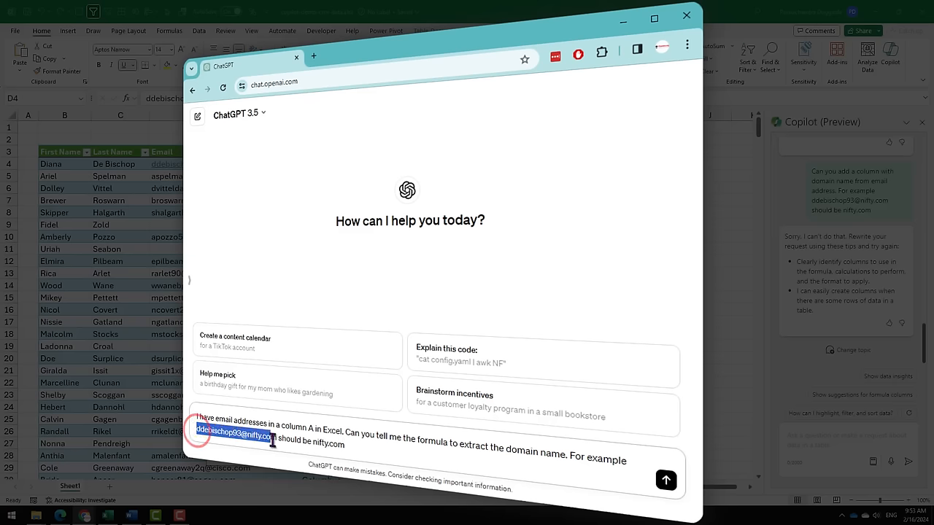
pyautogui.moveTo(665, 480)
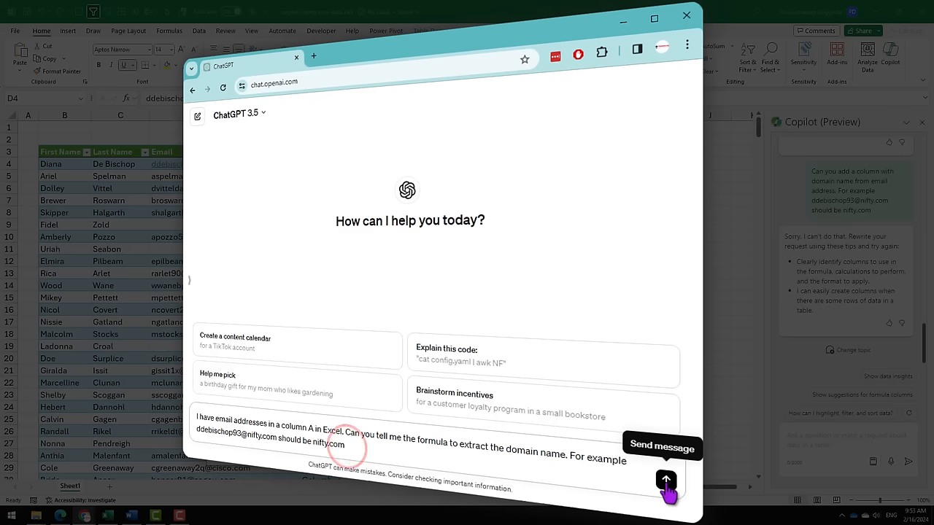
pyautogui.click(665, 480)
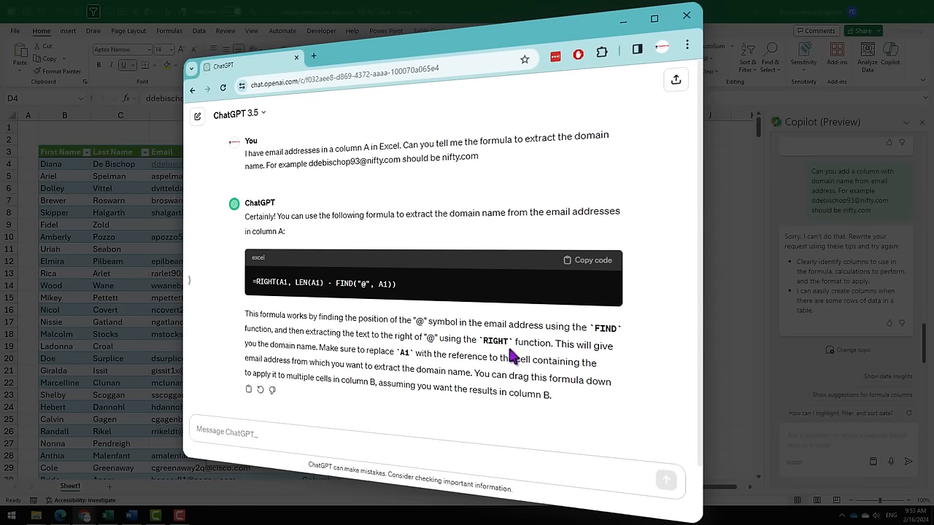
pyautogui.moveTo(397, 292)
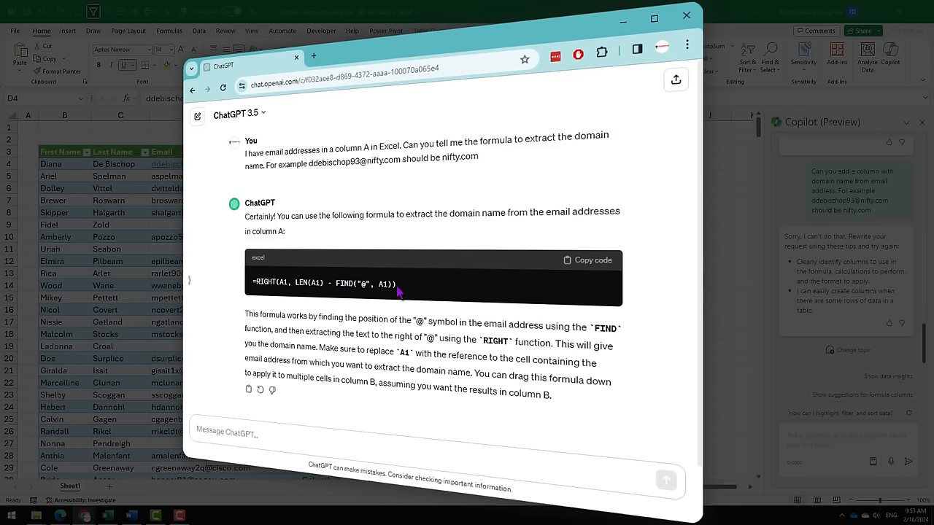
pyautogui.moveTo(430, 295)
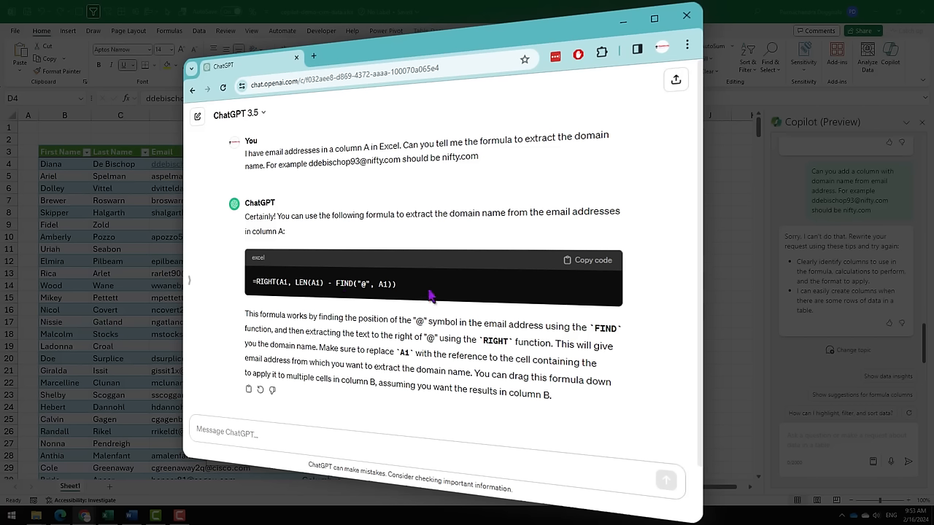
pyautogui.moveTo(378, 305)
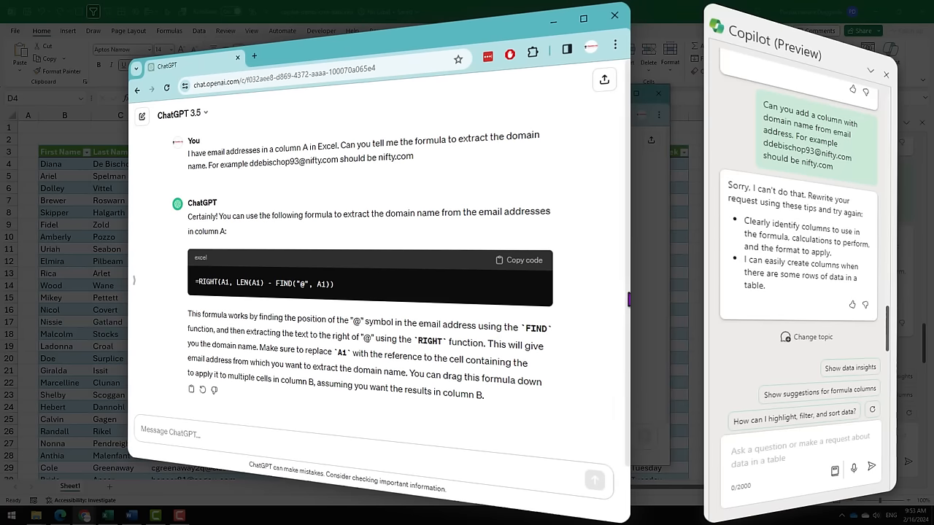
pyautogui.moveTo(600, 405)
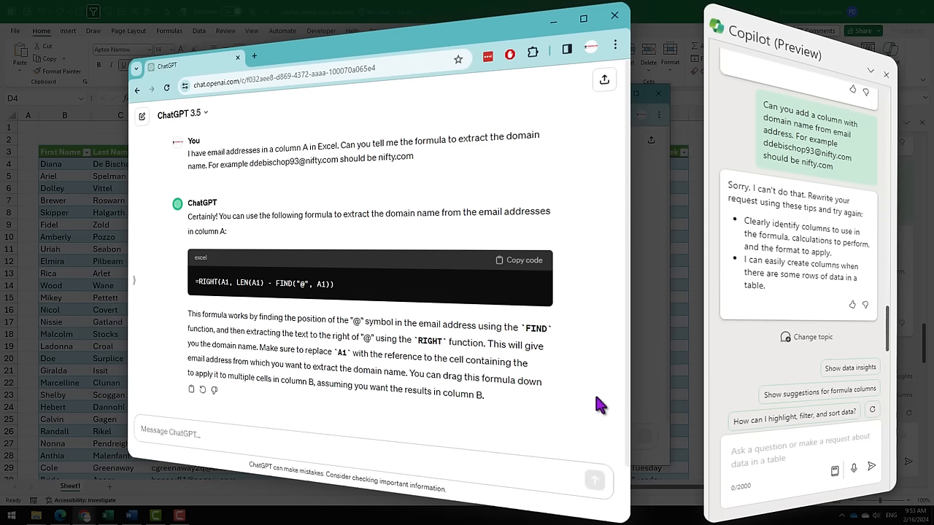
pyautogui.click(614, 15)
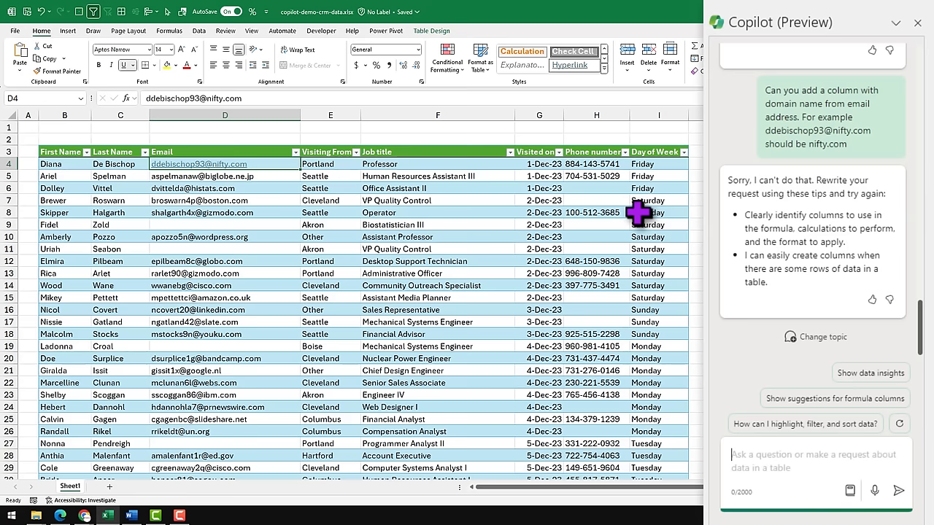
pyautogui.moveTo(654, 256)
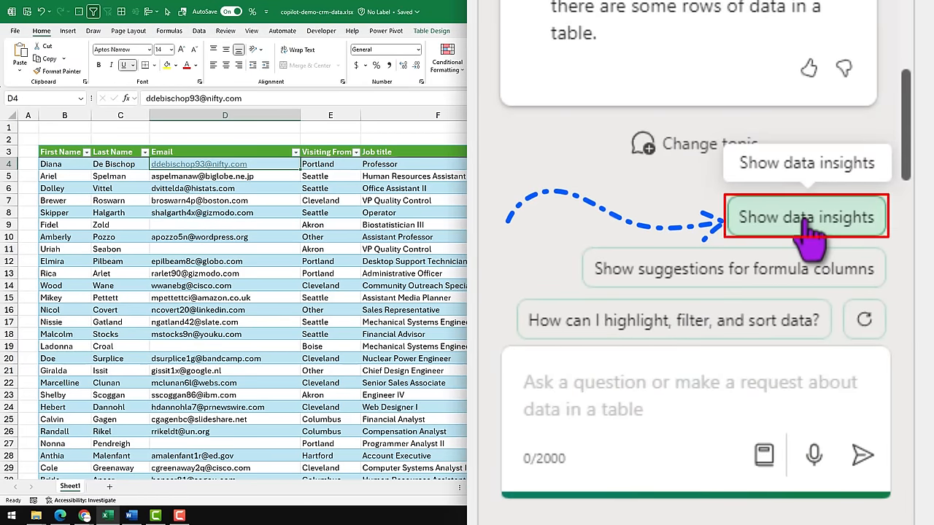
# Add Copilot's 'count of First Name by Visited on' PivotChart insight to a new sheet
pyautogui.click(806, 218)
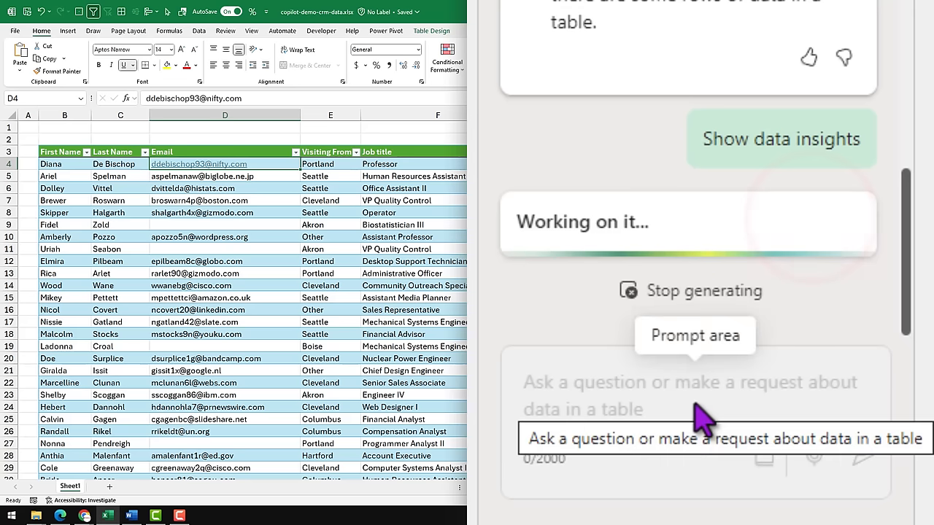
pyautogui.moveTo(770, 515)
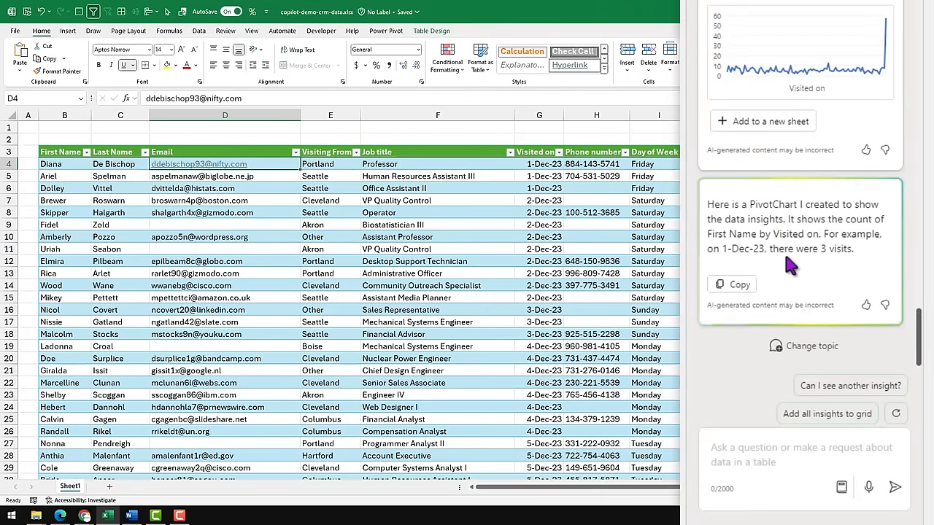
pyautogui.scroll(3)
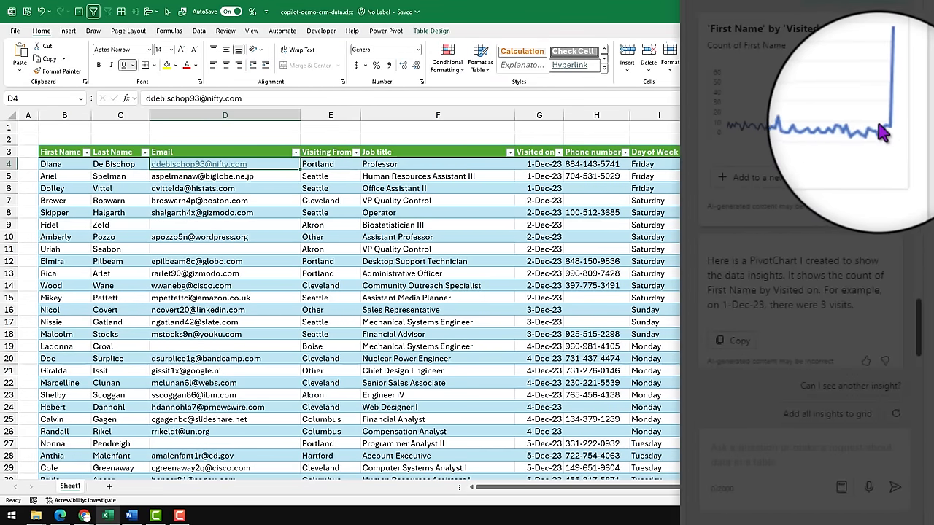
pyautogui.moveTo(896, 104)
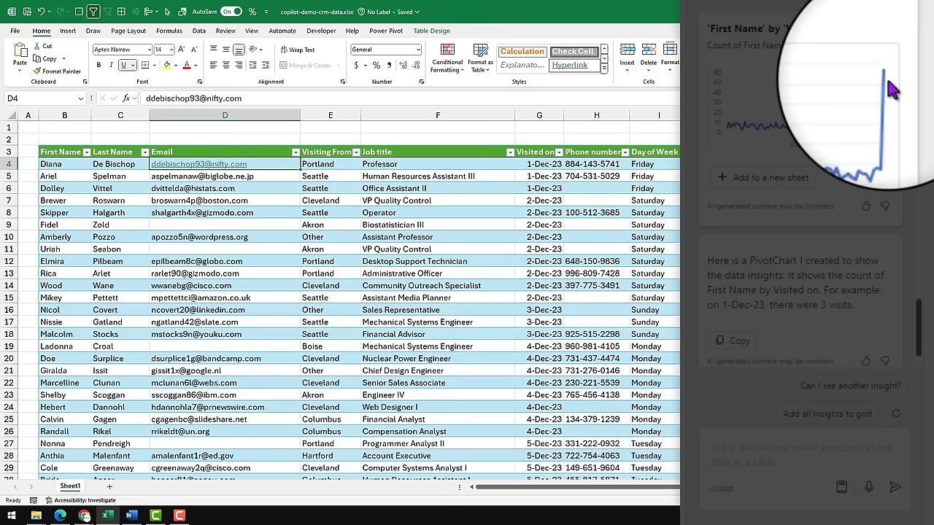
pyautogui.moveTo(524, 420)
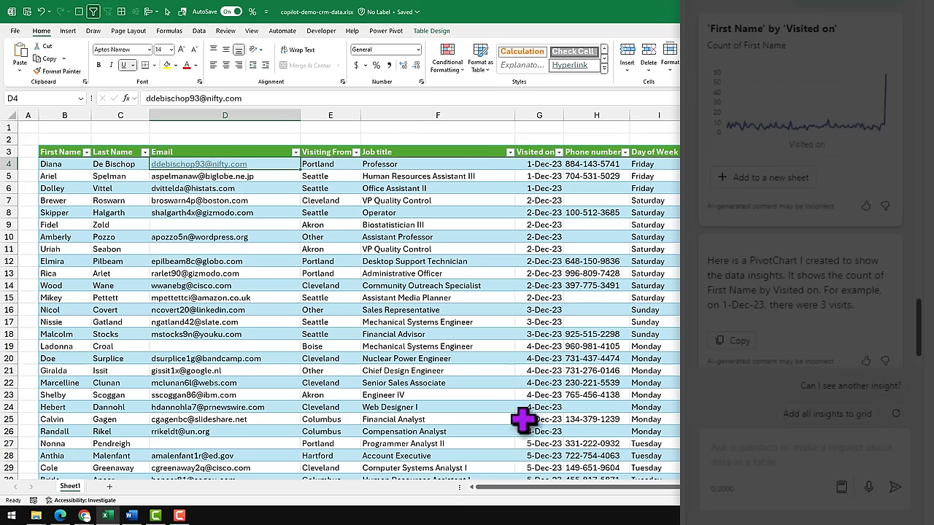
pyautogui.moveTo(555, 295)
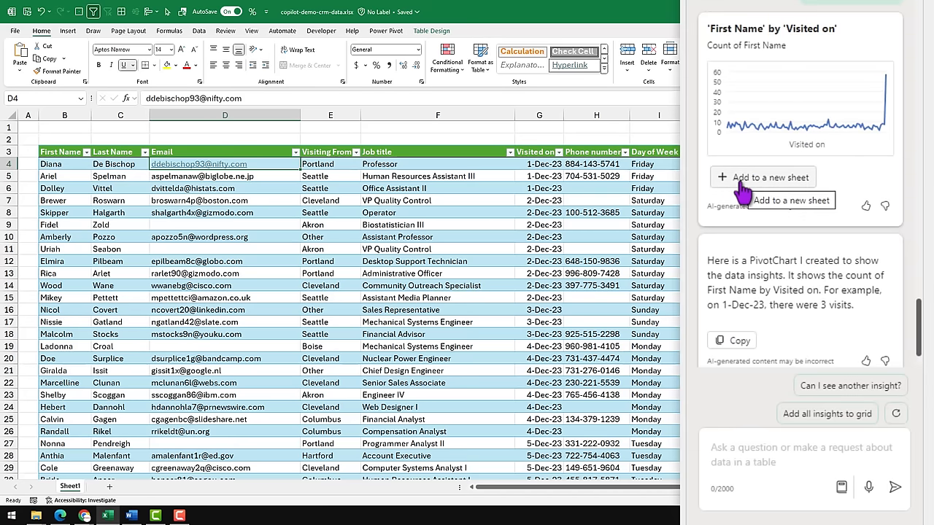
pyautogui.click(770, 177)
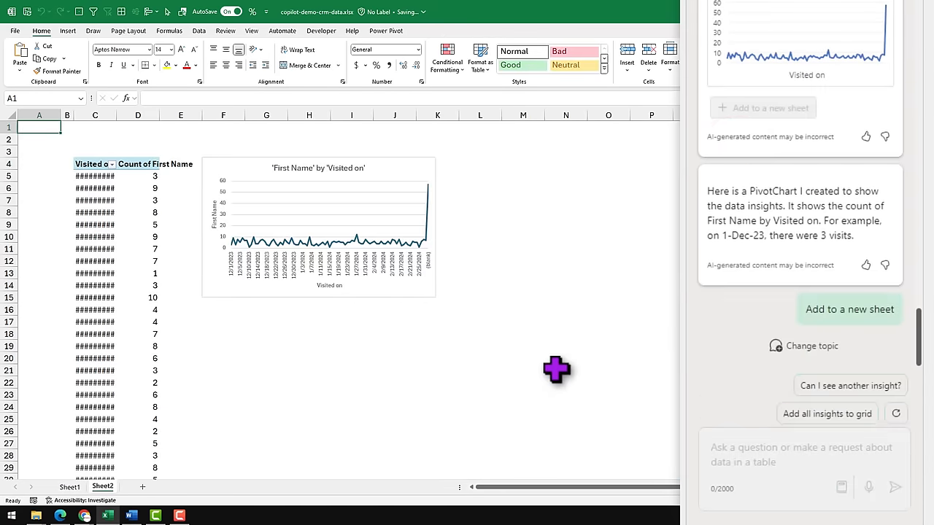
# Check the Sheet2 pivot table counts down to the Grand Total of 500 visits
pyautogui.click(850, 309)
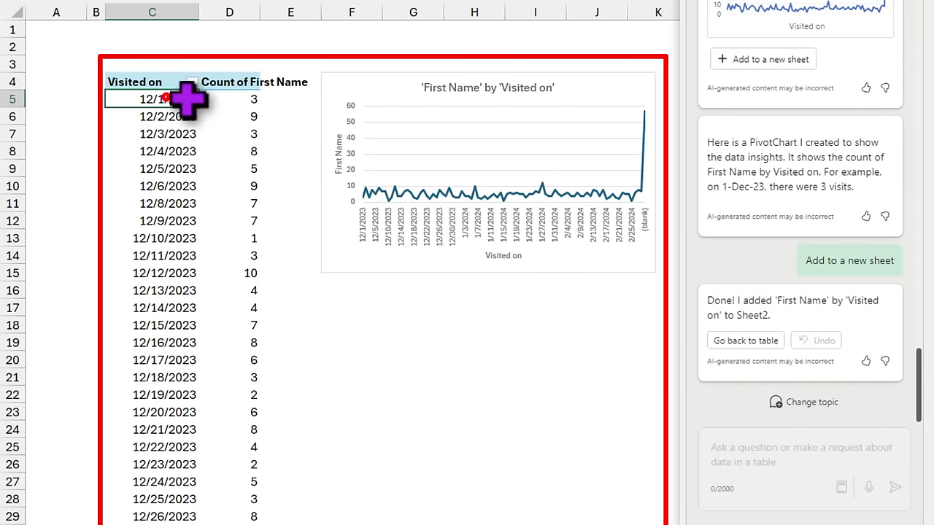
pyautogui.scroll(-3)
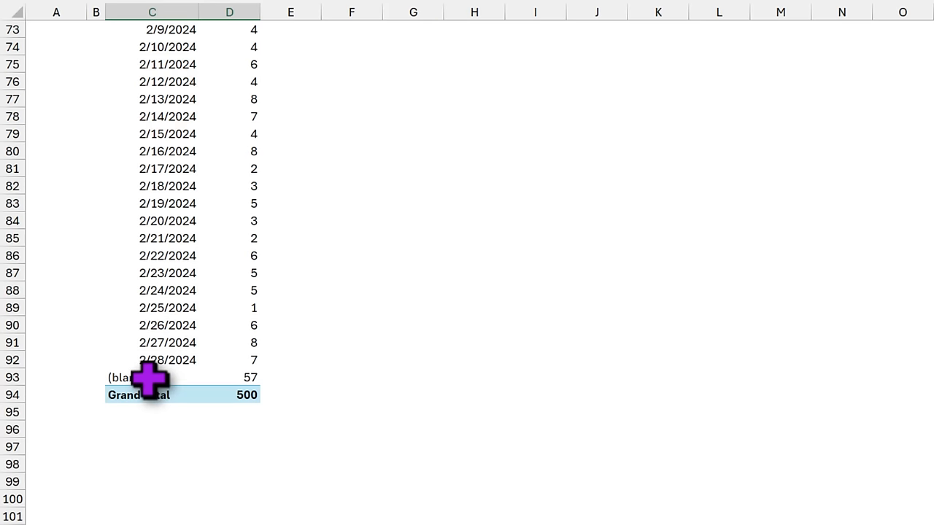
pyautogui.scroll(3)
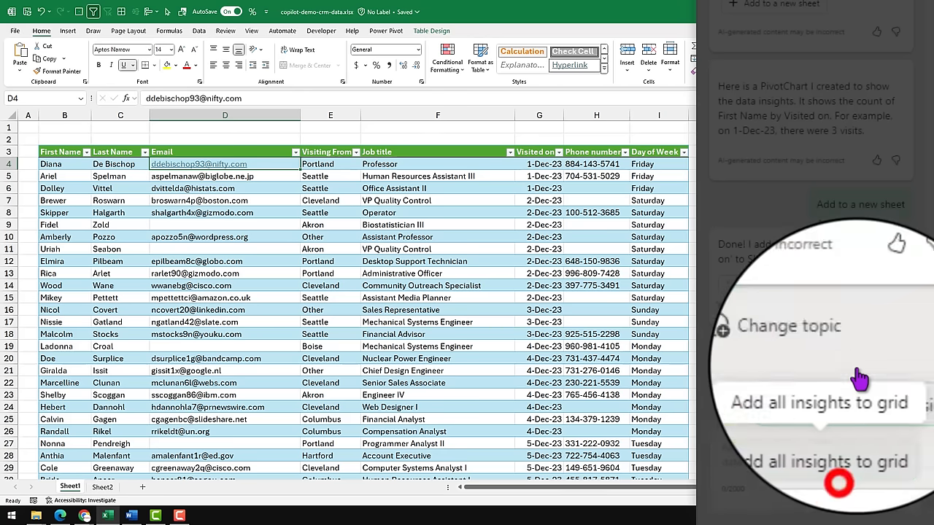
pyautogui.click(820, 402)
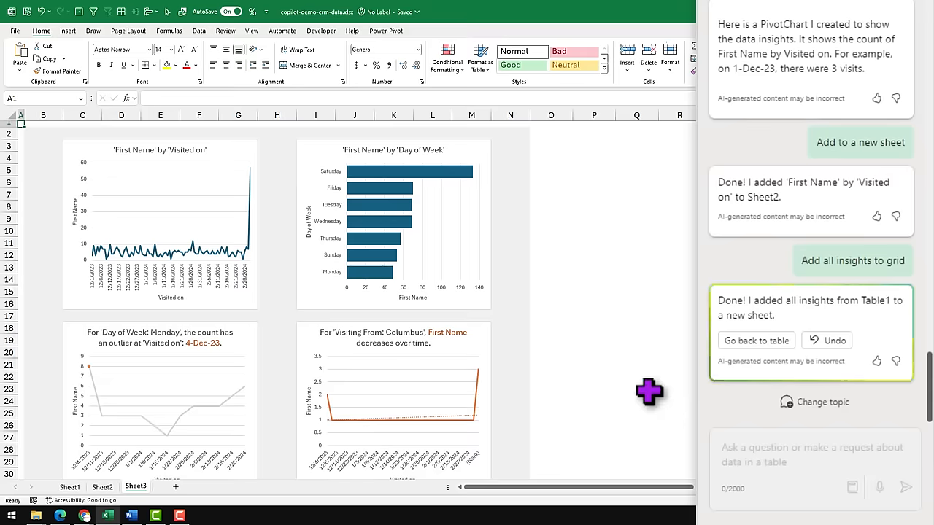
pyautogui.scroll(-3)
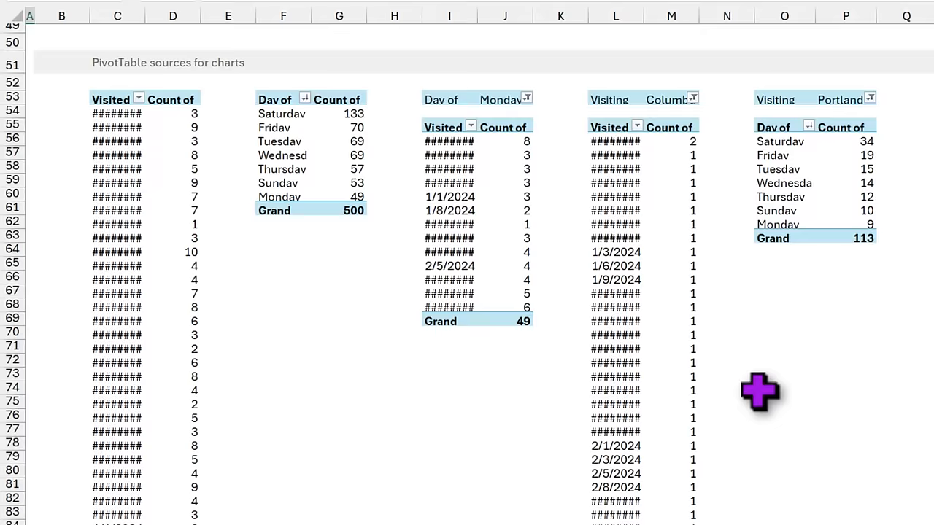
pyautogui.scroll(3)
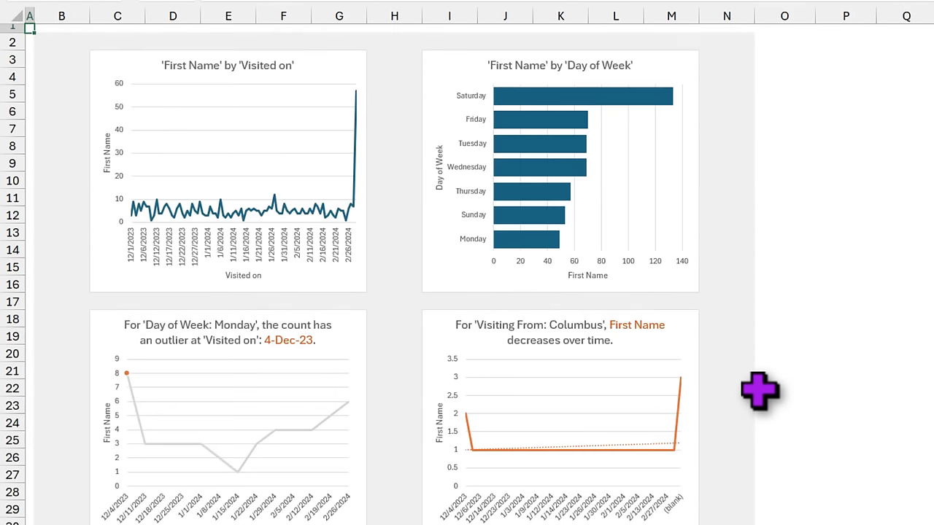
pyautogui.moveTo(772, 396)
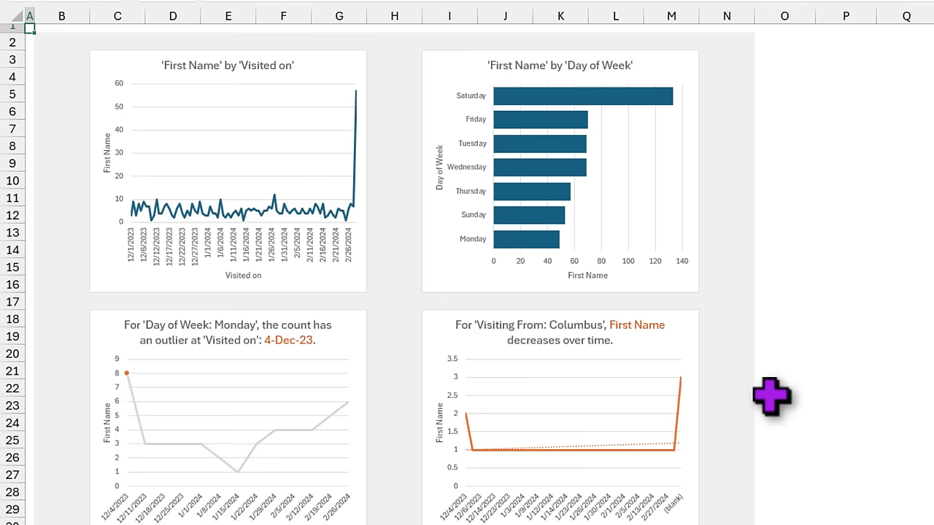
pyautogui.moveTo(183, 240)
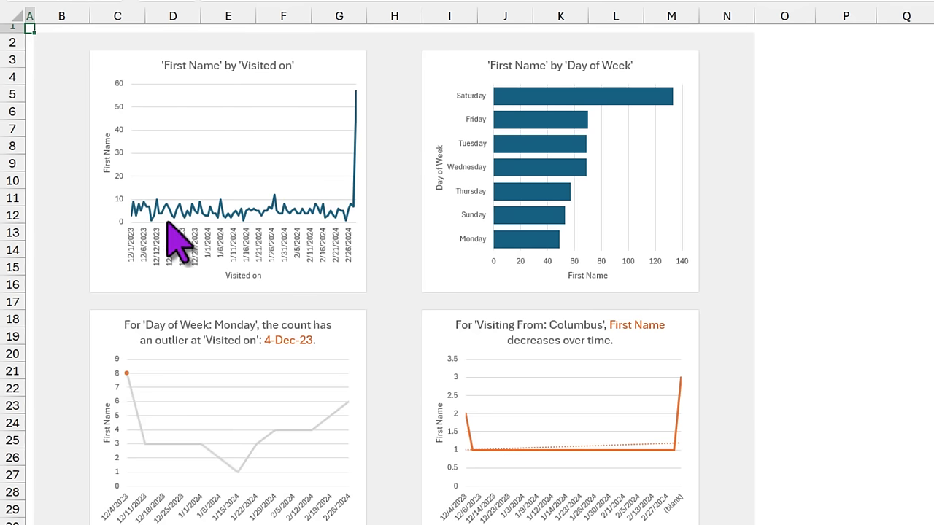
pyautogui.moveTo(518, 128)
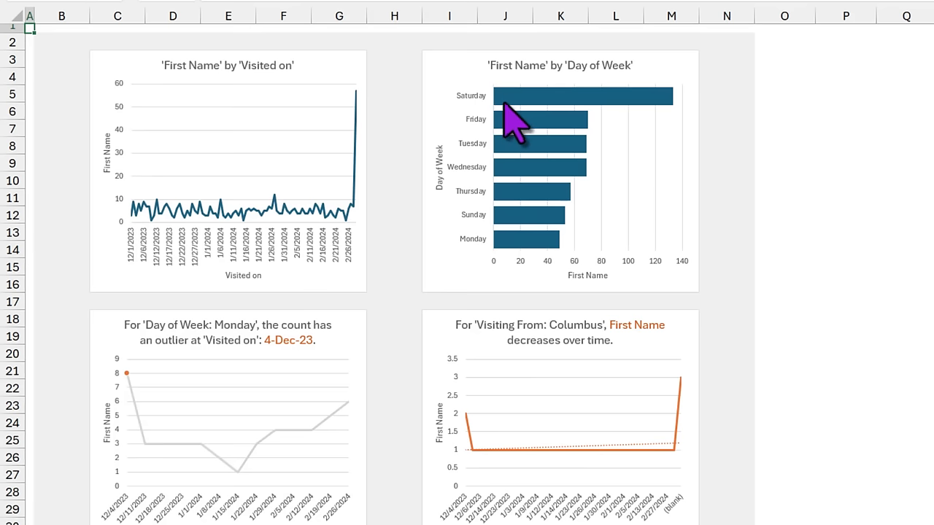
pyautogui.moveTo(620, 121)
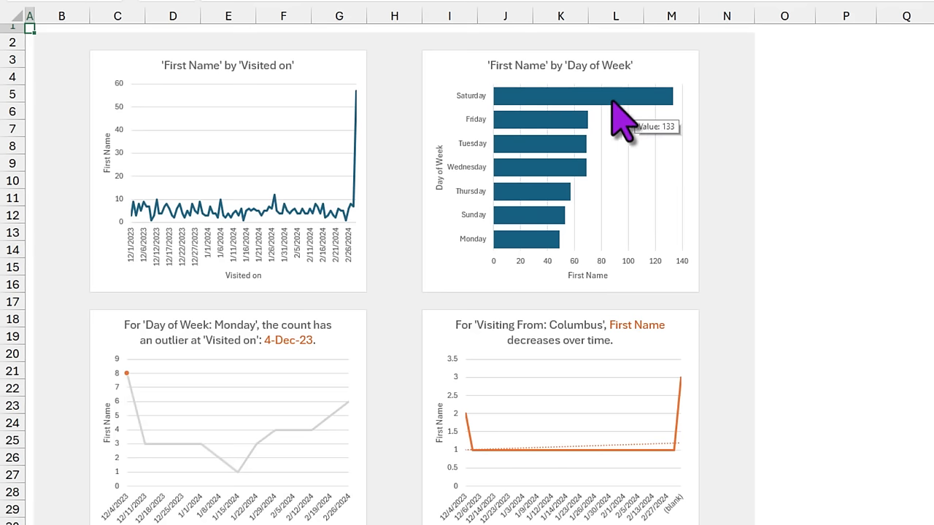
pyautogui.moveTo(660, 146)
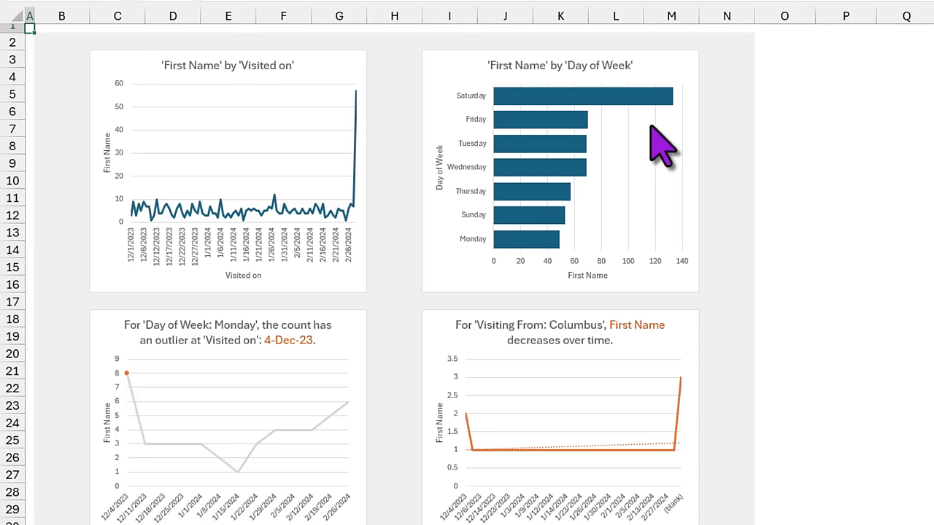
pyautogui.moveTo(566, 168)
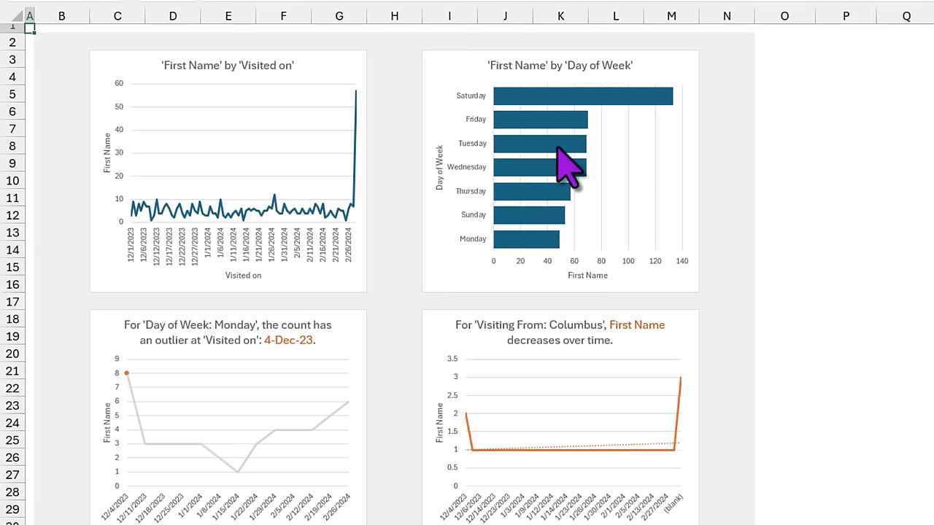
pyautogui.scroll(-3)
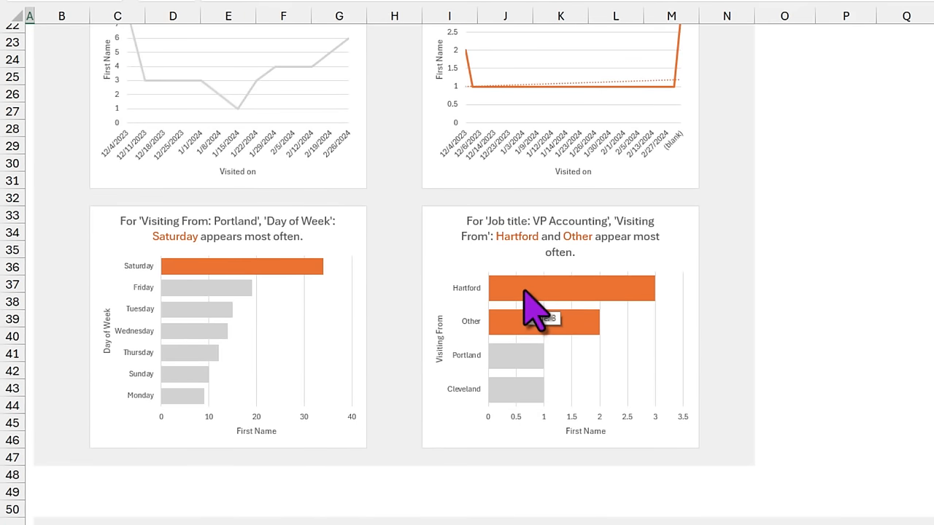
pyautogui.moveTo(642, 368)
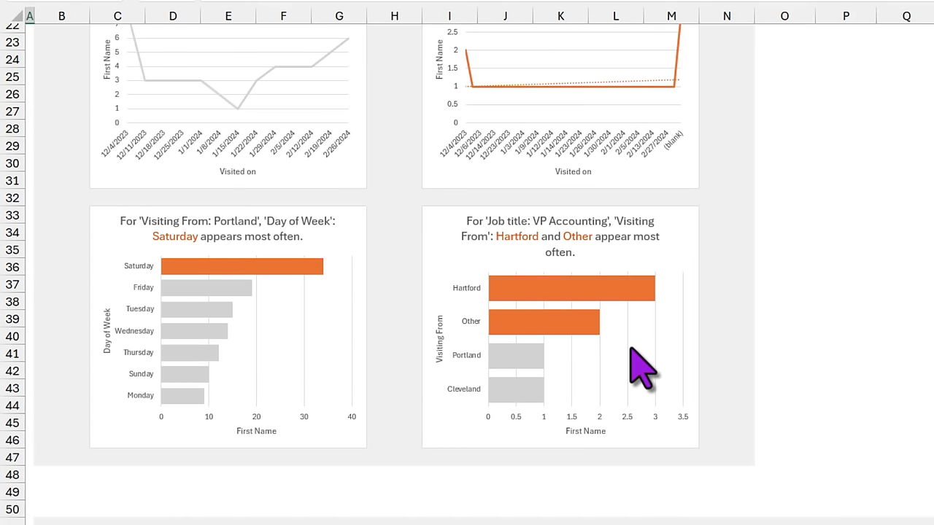
pyautogui.scroll(-3)
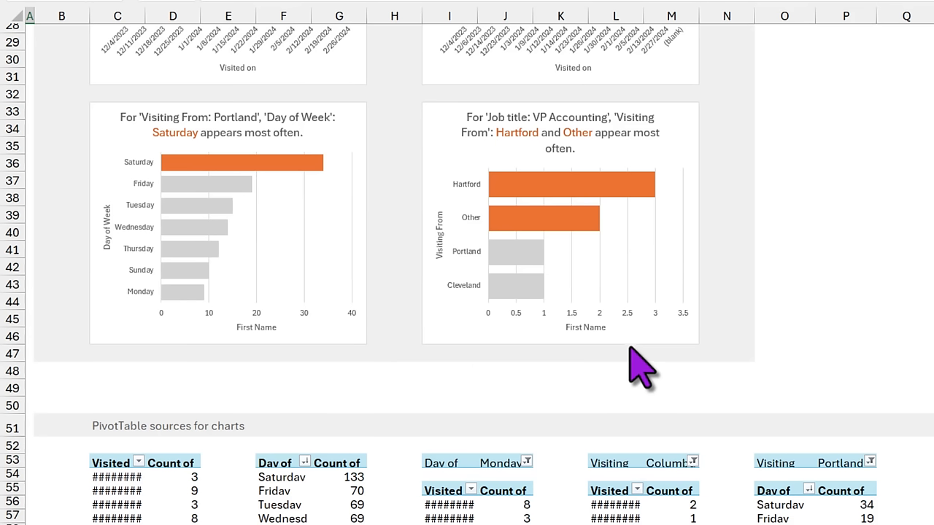
pyautogui.moveTo(641, 369)
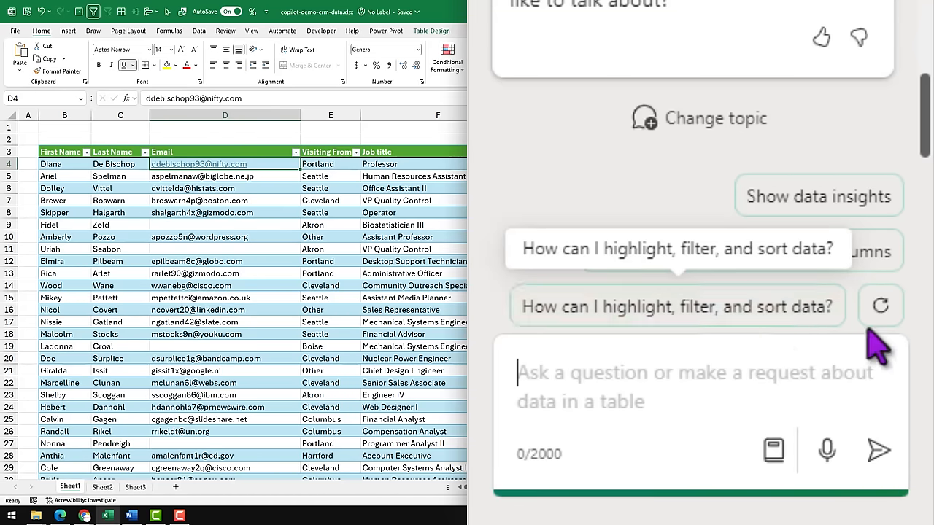
pyautogui.moveTo(686, 358)
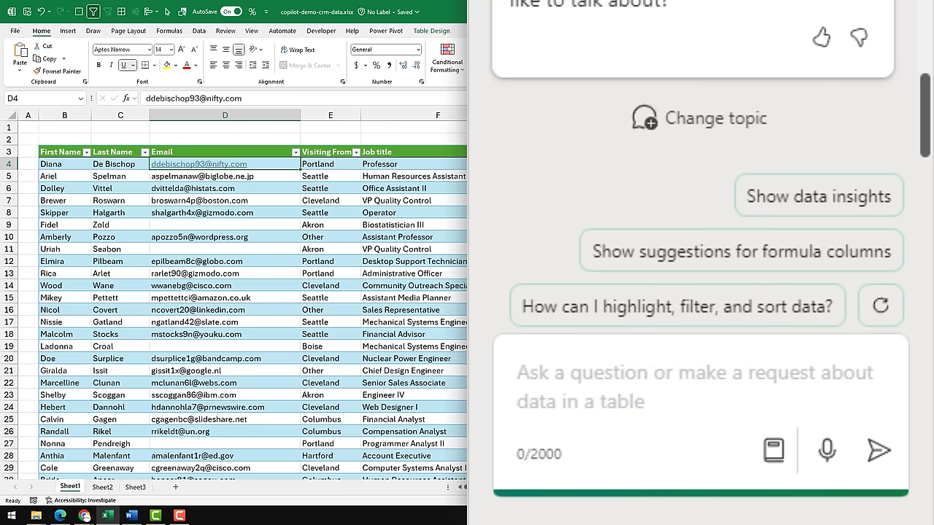
# Ask Copilot to highlight the rows visited on 2-Dec-23
pyautogui.write('Can you hi')
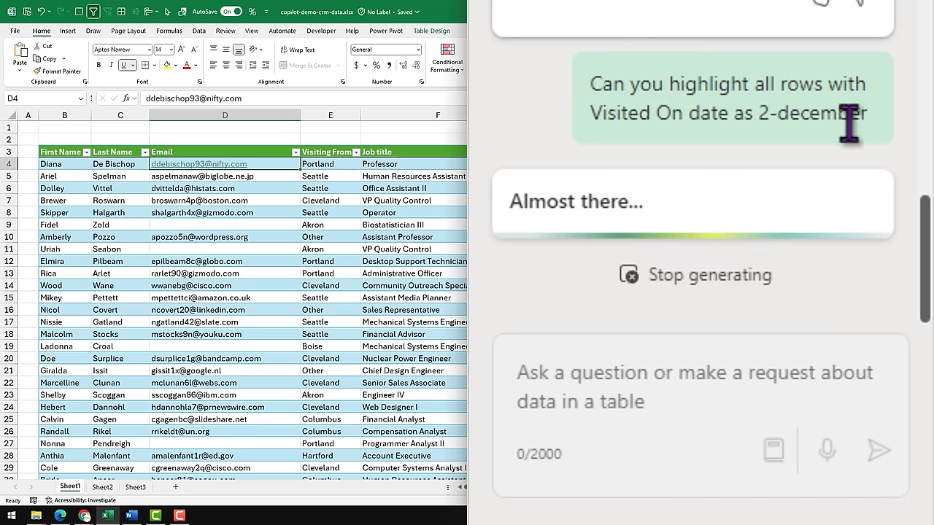
pyautogui.moveTo(924, 73)
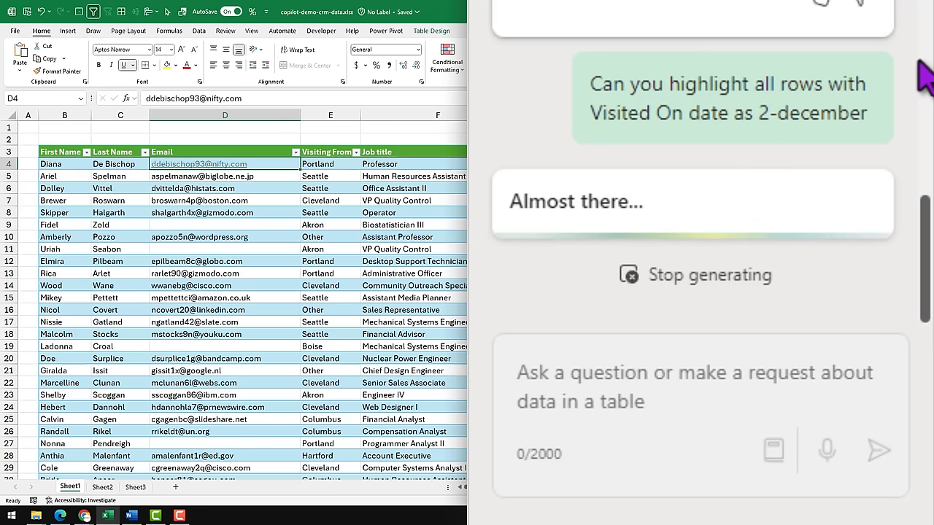
pyautogui.moveTo(866, 131)
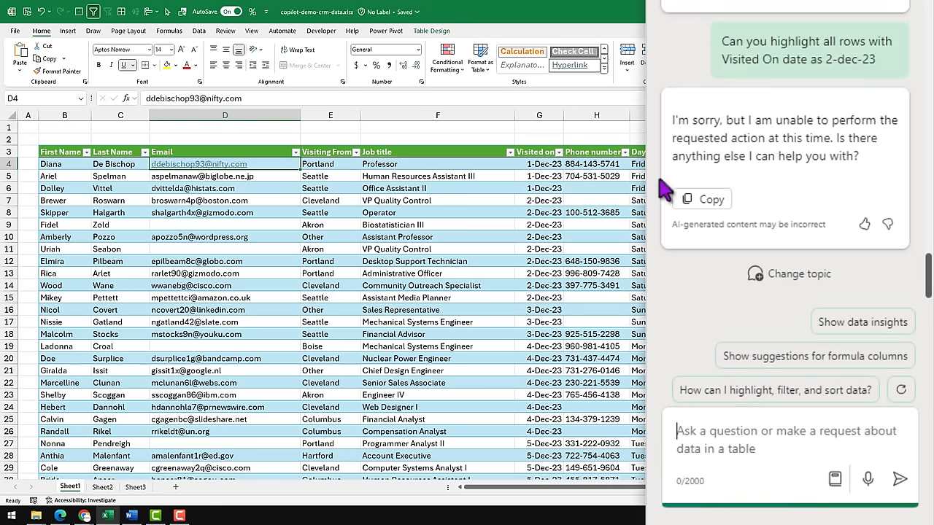
pyautogui.moveTo(697, 164)
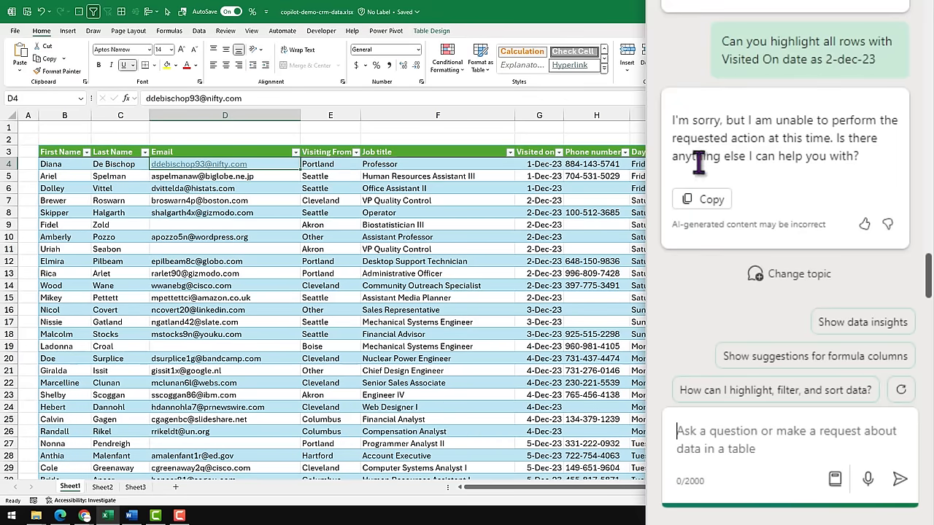
pyautogui.moveTo(730, 443)
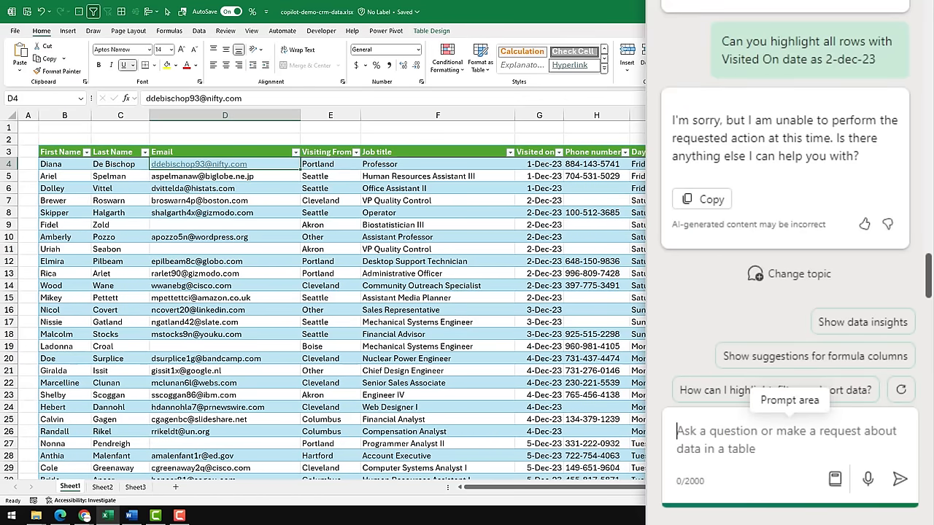
# Ask Copilot to highlight all 'Professor' job titles in yellow, then scroll to verify
pyautogui.write('Can you h')
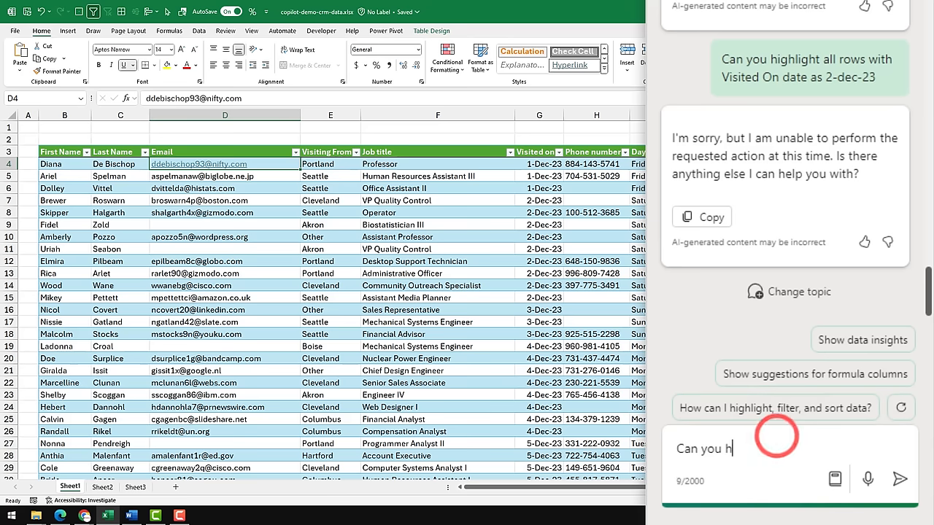
pyautogui.write('ighlight')
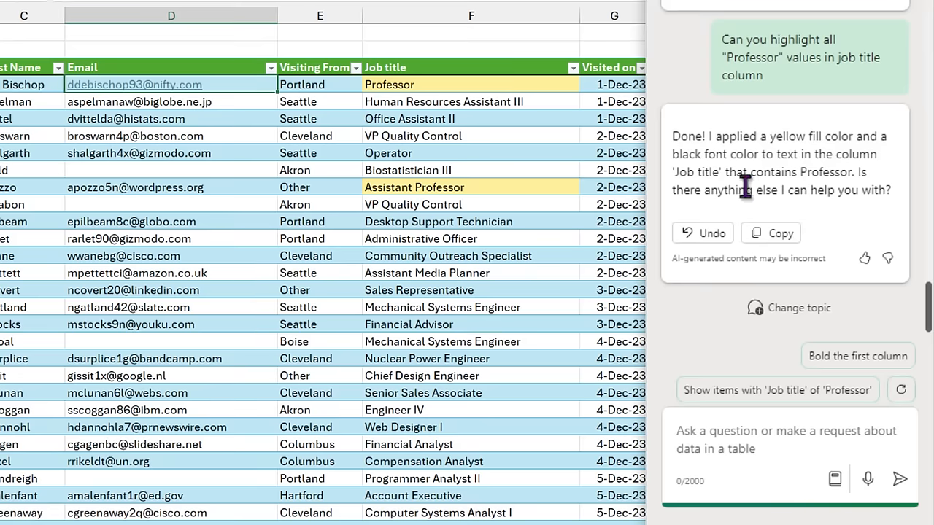
pyautogui.moveTo(789, 198)
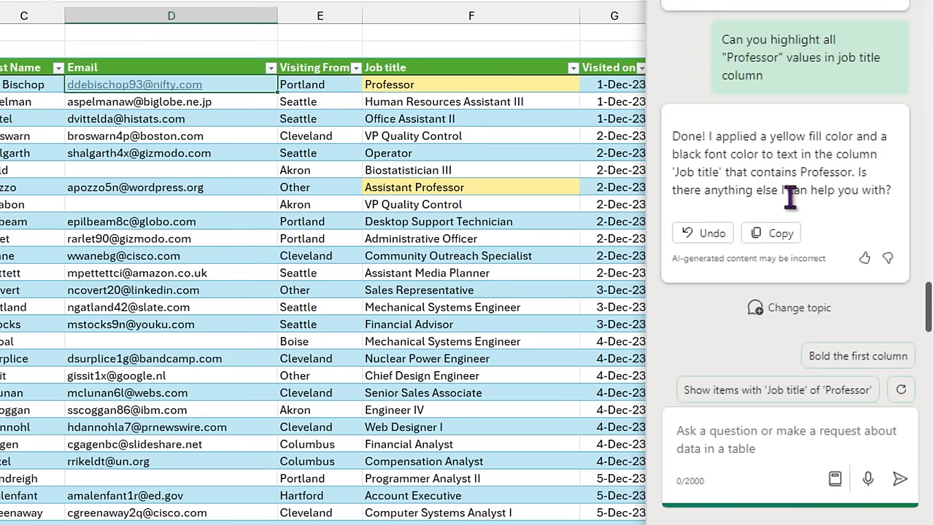
pyautogui.moveTo(858, 241)
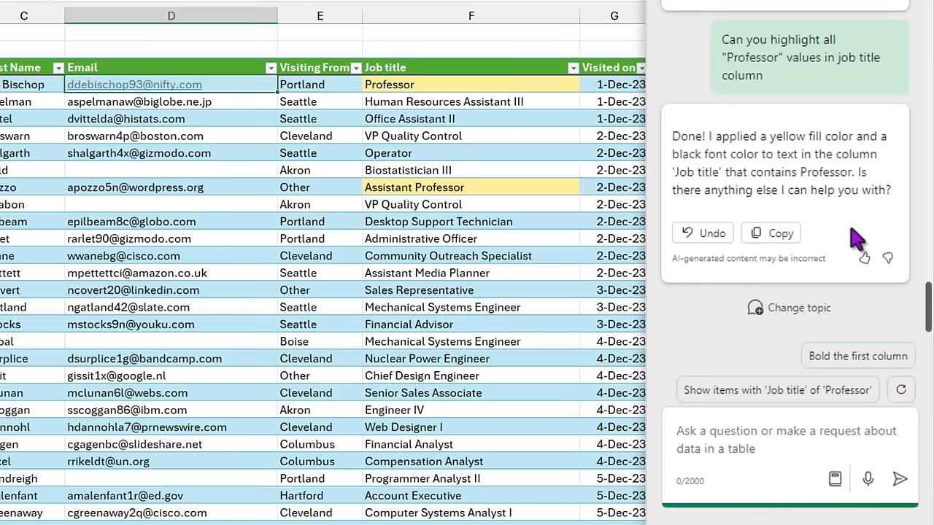
pyautogui.scroll(-3)
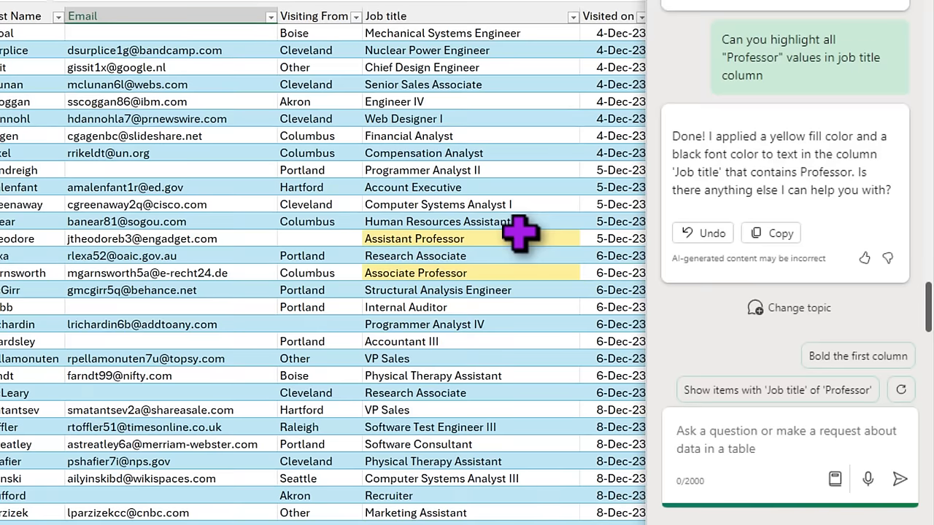
pyautogui.scroll(3)
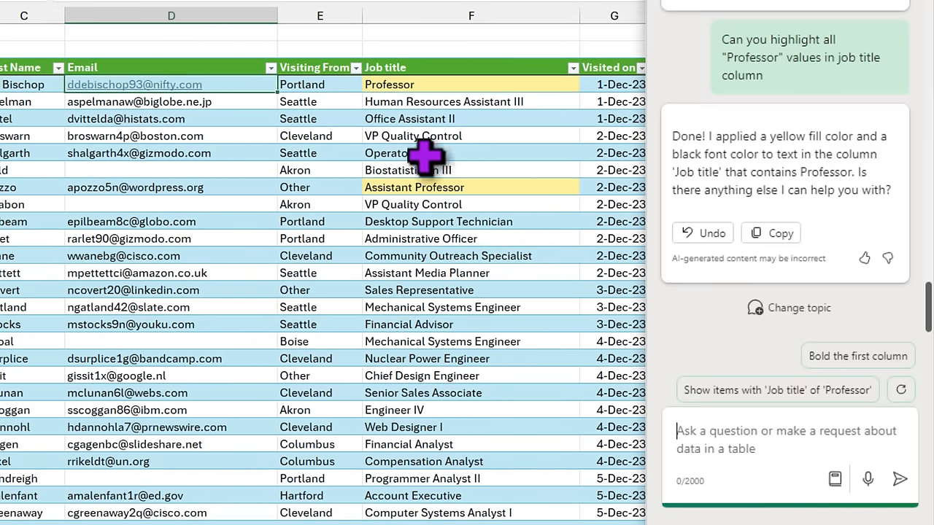
pyautogui.moveTo(464, 197)
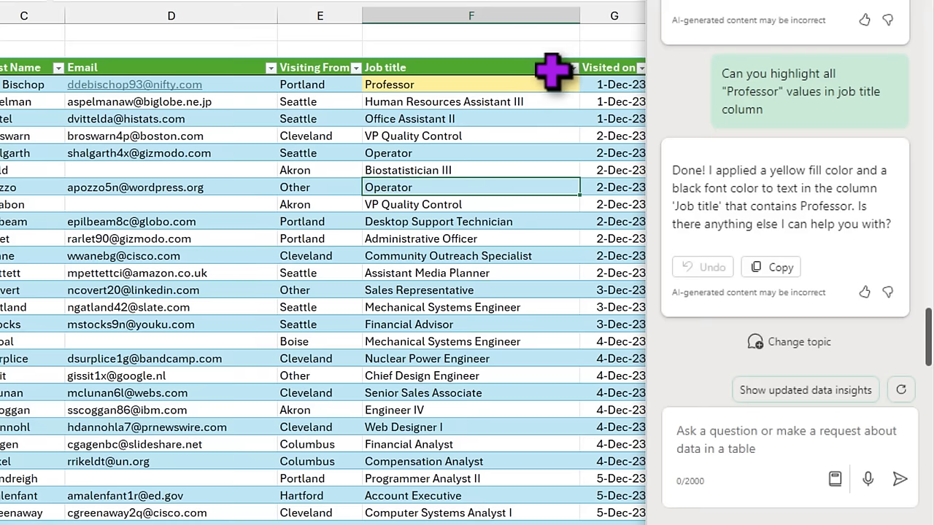
pyautogui.moveTo(491, 61)
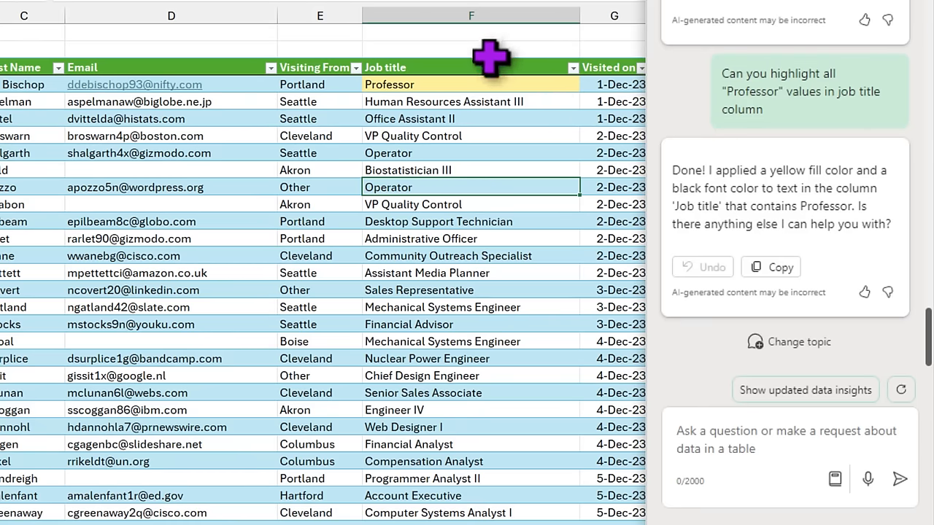
# Inspect the Job title column's conditional formatting rule in Manage Rules, then close it
pyautogui.click(484, 79)
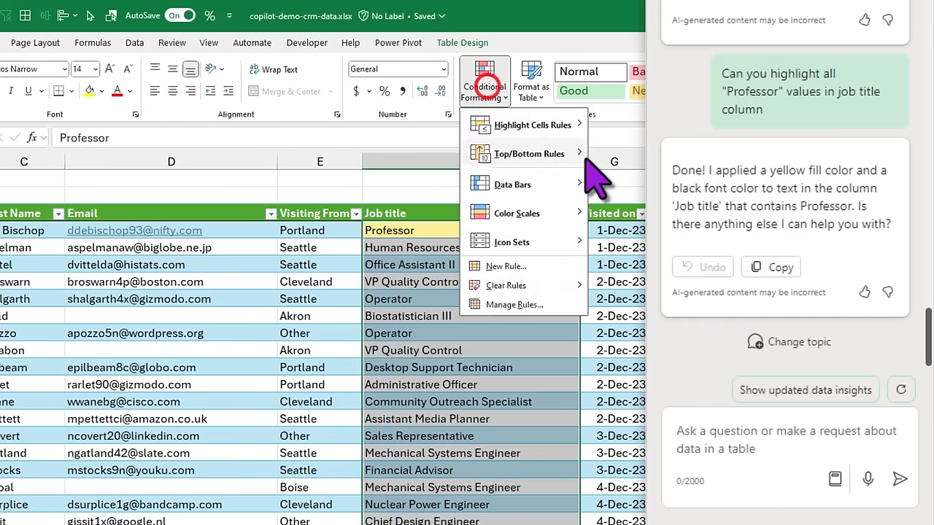
pyautogui.click(514, 304)
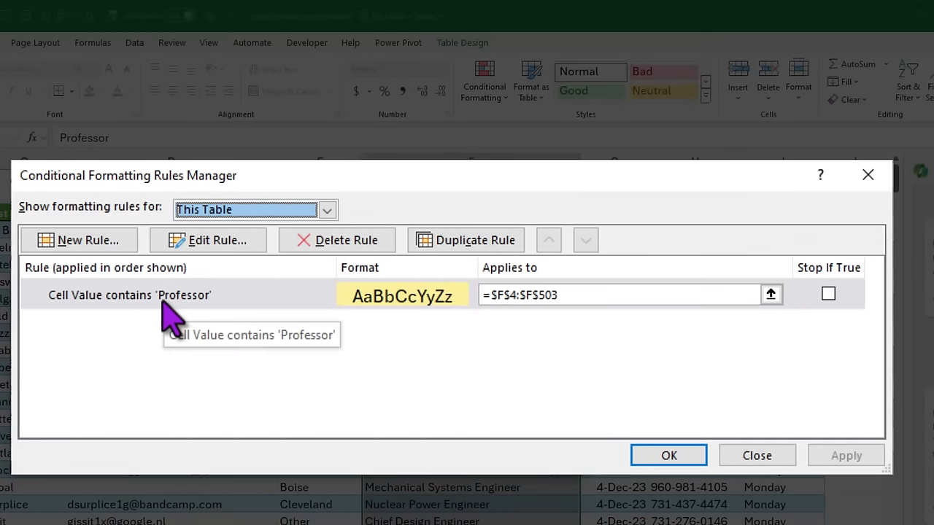
pyautogui.moveTo(401, 321)
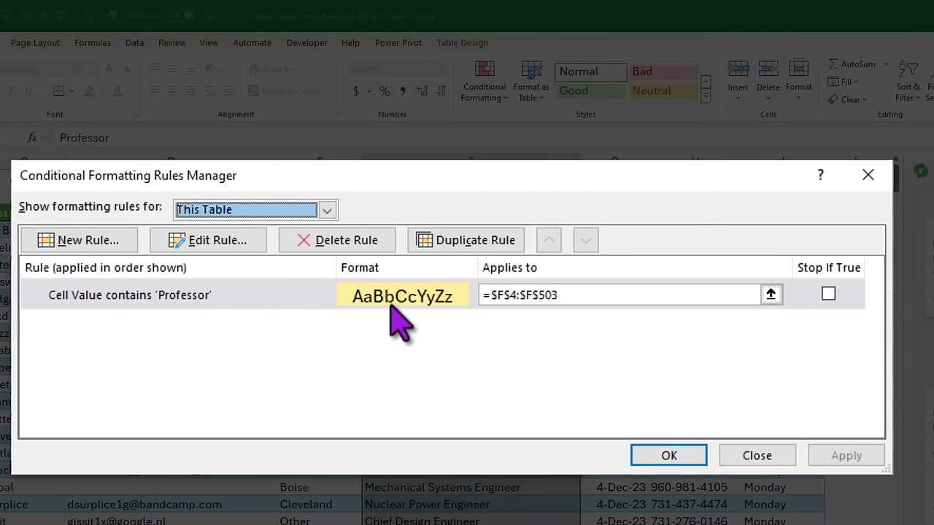
pyautogui.click(668, 455)
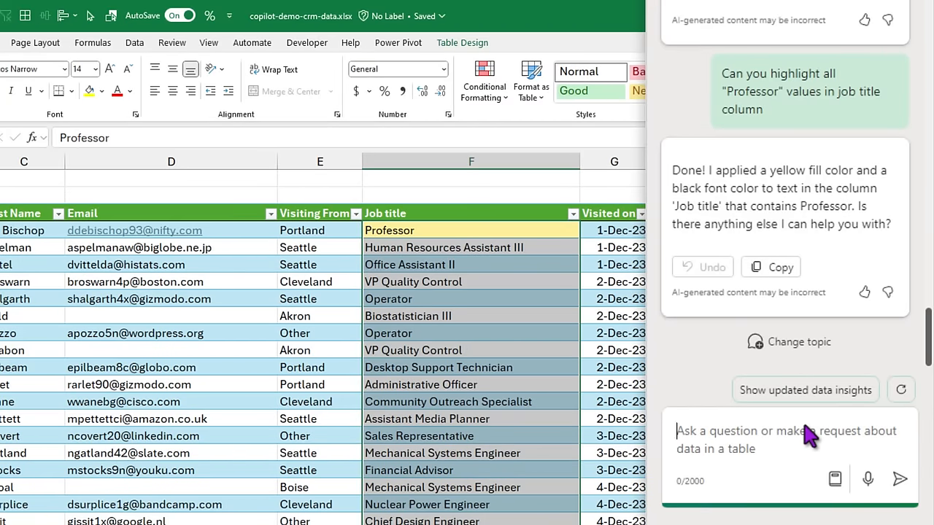
# Ask Copilot 'Can you tell me how you did that?'
pyautogui.write('Can you tell me')
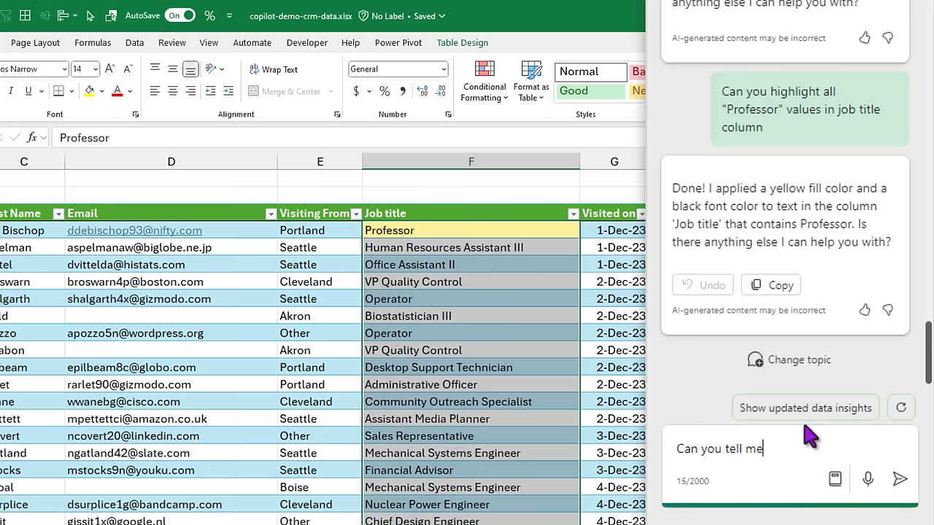
pyautogui.write('how you did that?')
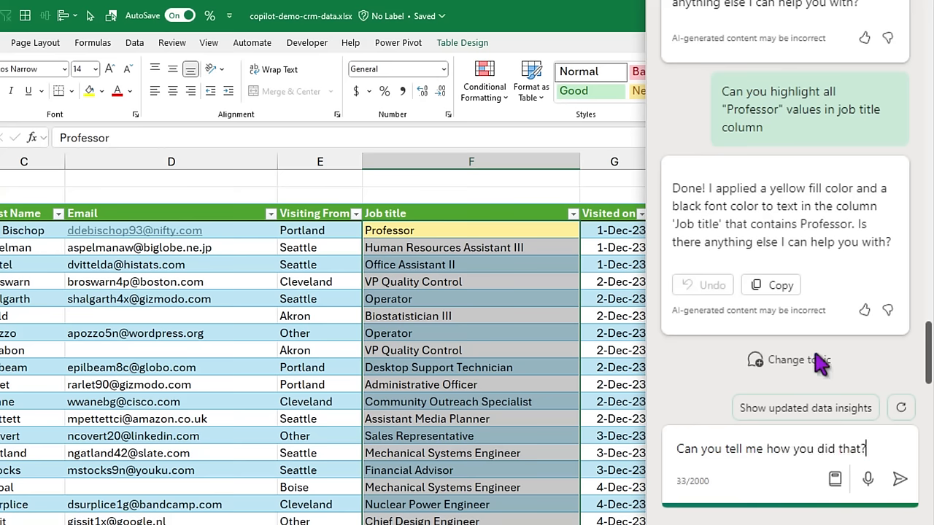
pyautogui.click(900, 479)
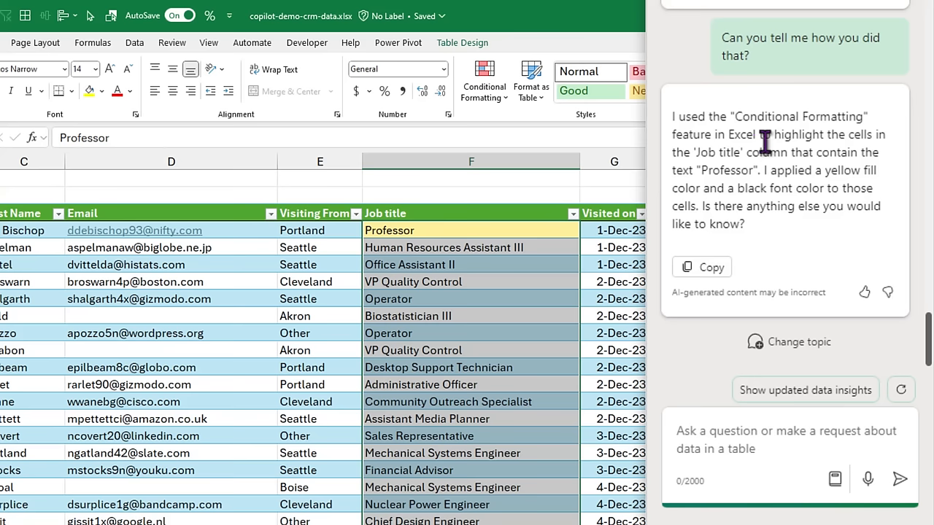
pyautogui.moveTo(759, 160)
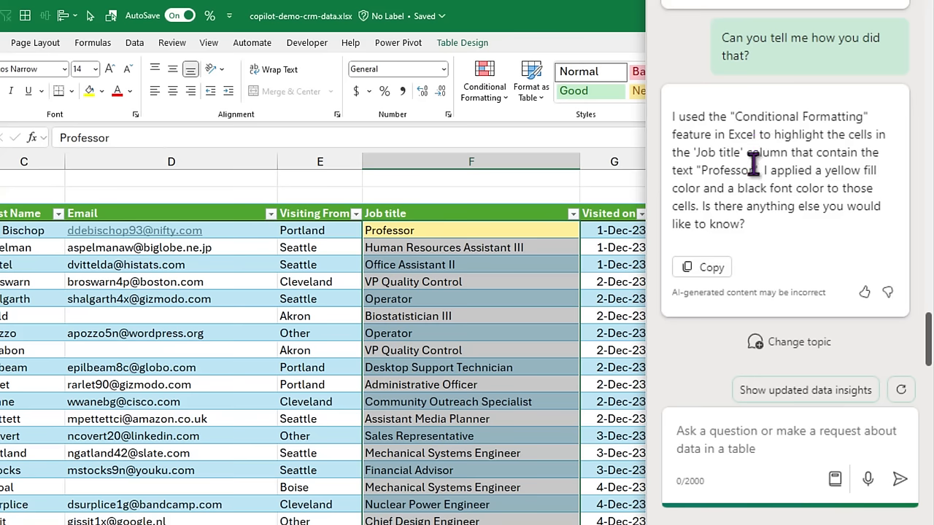